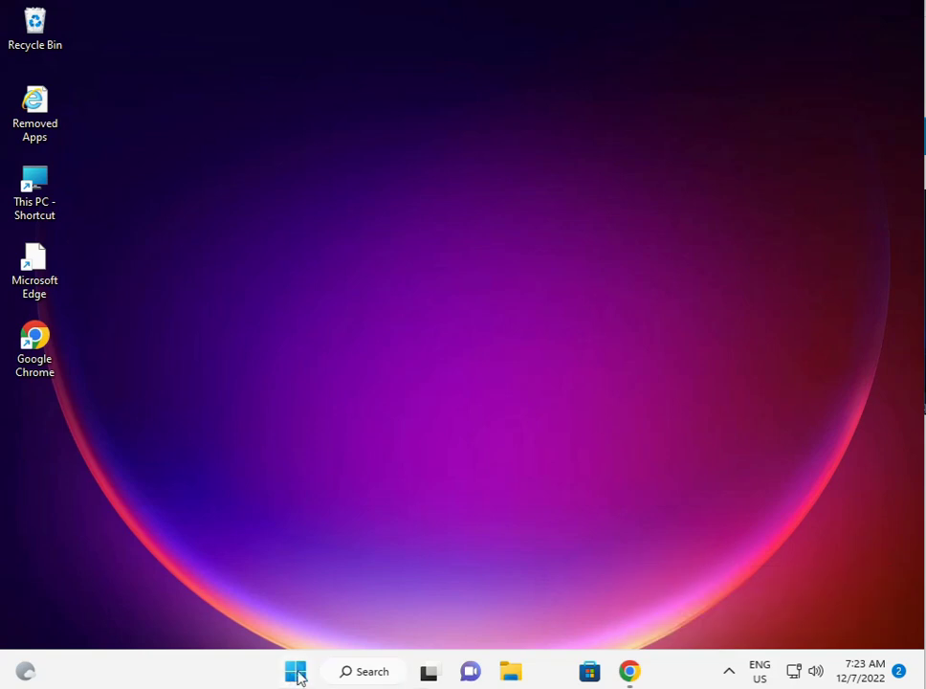
# Launch Settings from Start, maximized, with the System page scrolled to Troubleshoot.
pyautogui.click(295, 670)
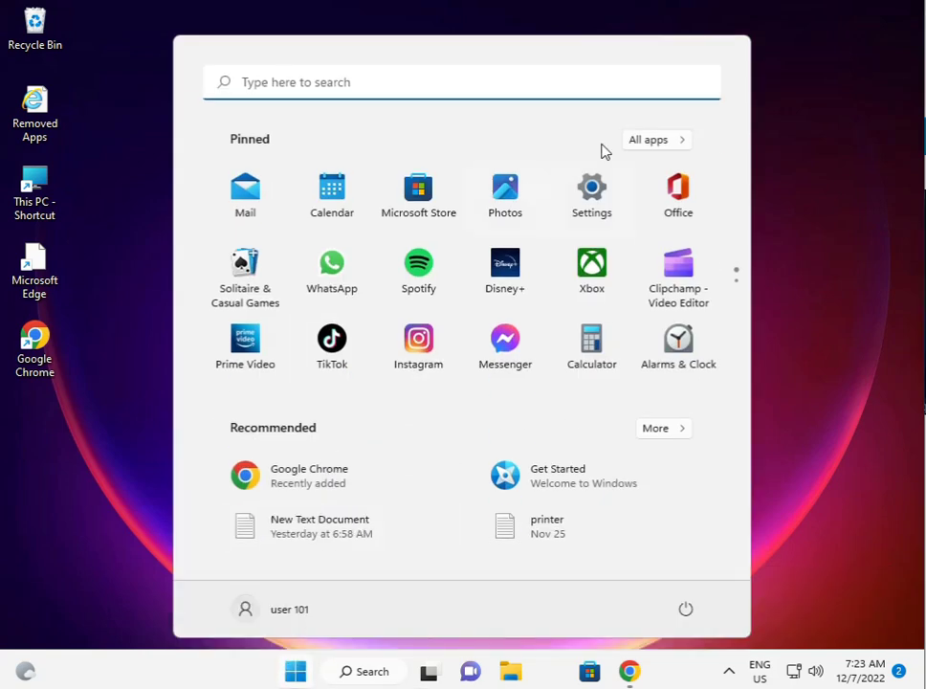
pyautogui.moveTo(591, 187)
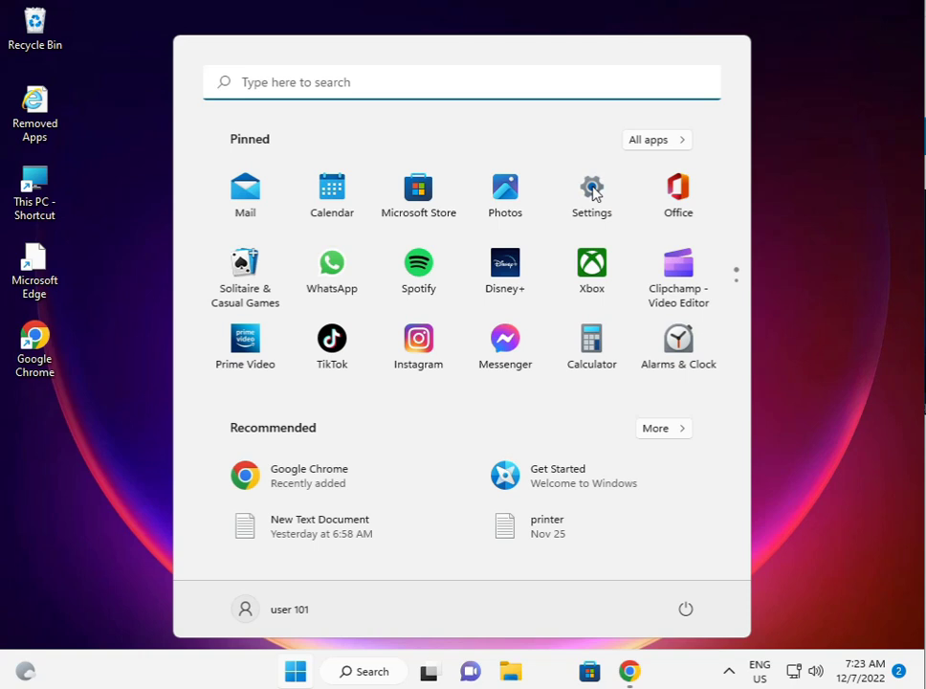
pyautogui.click(591, 191)
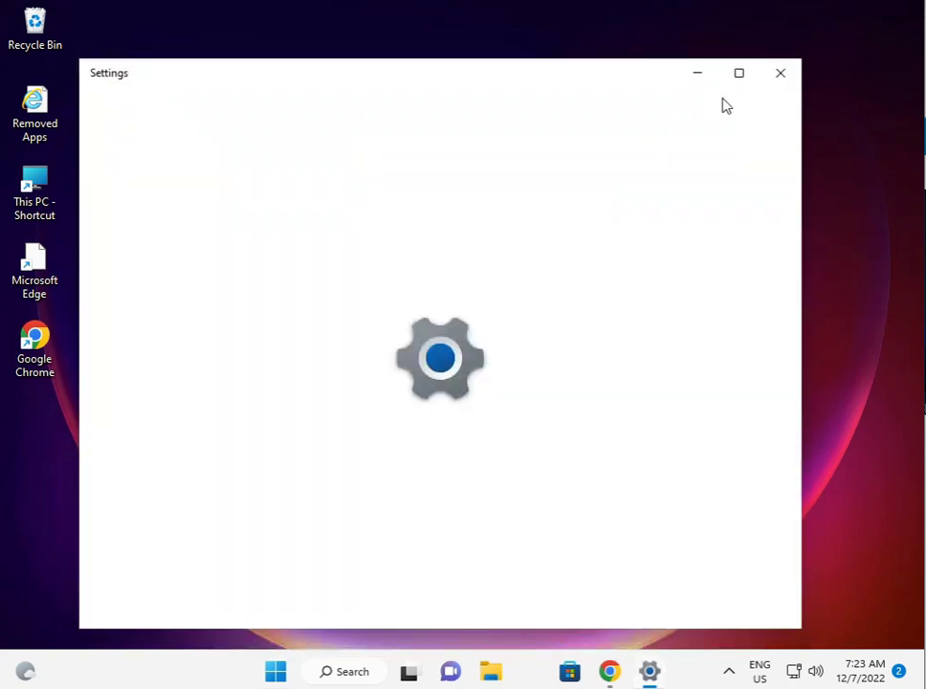
pyautogui.click(739, 72)
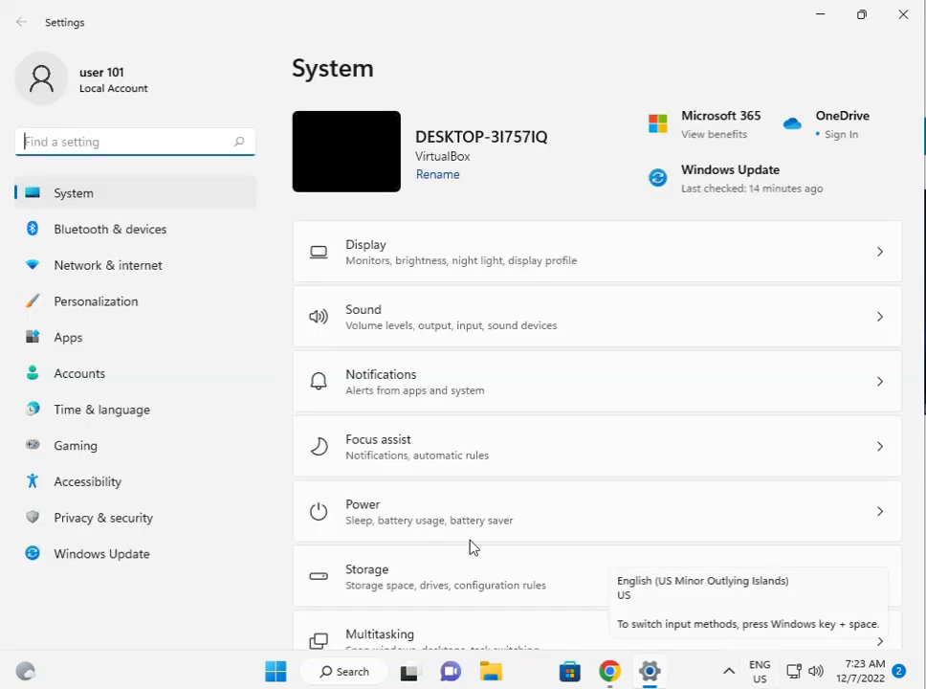
pyautogui.moveTo(383, 413)
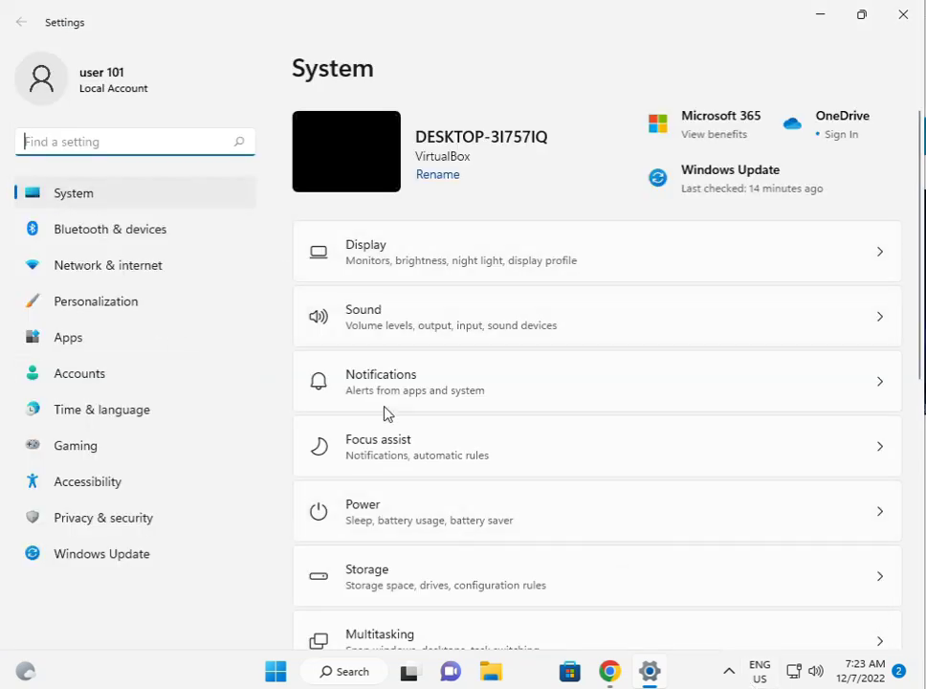
pyautogui.scroll(-3)
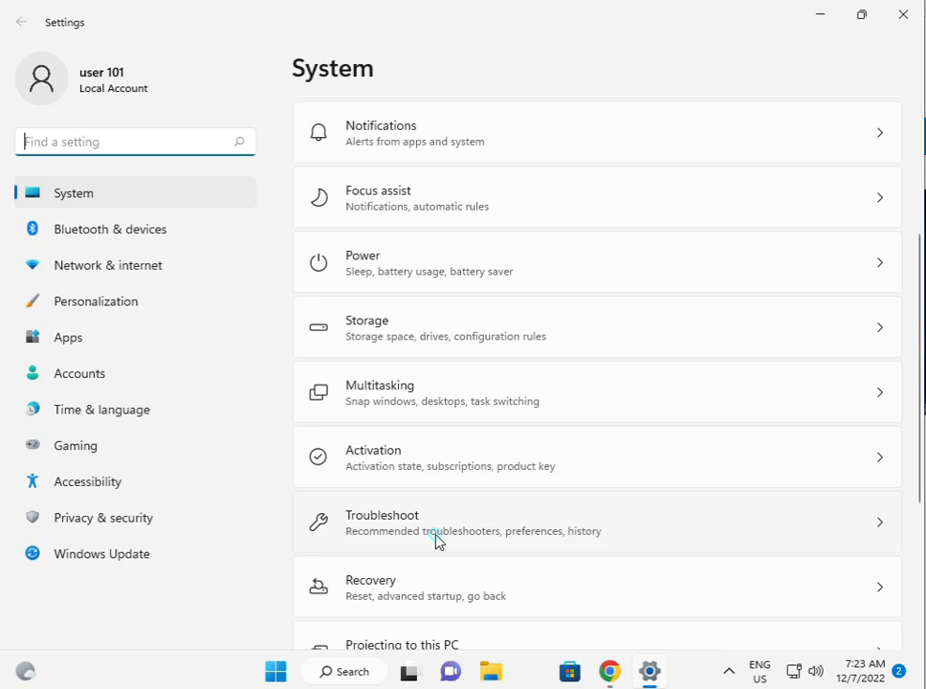
# Run the Windows Store Apps troubleshooter from Other troubleshooters, then leave Settings.
pyautogui.click(436, 520)
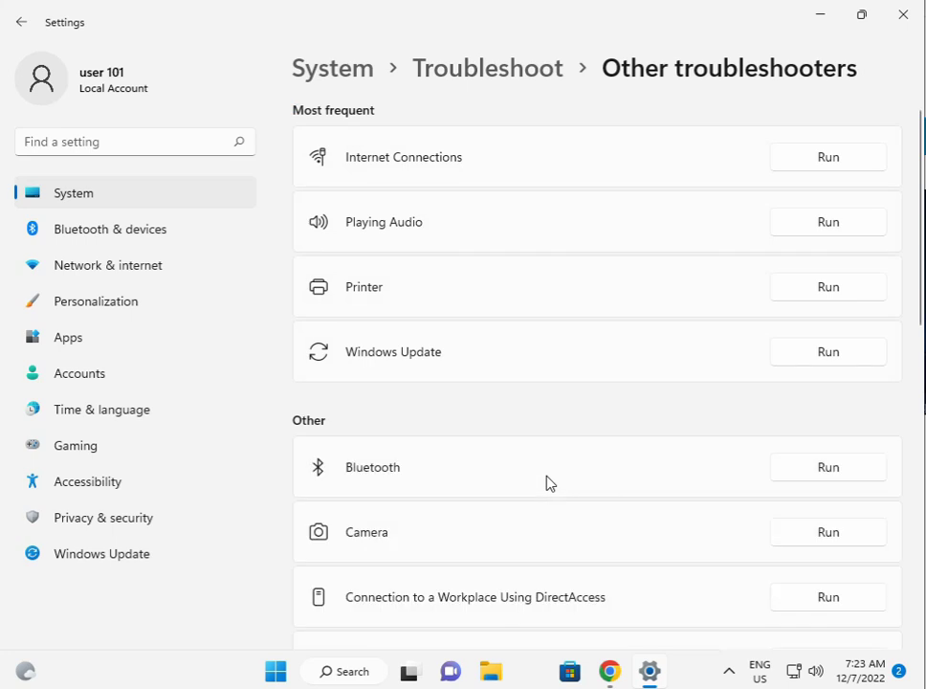
pyautogui.scroll(-3)
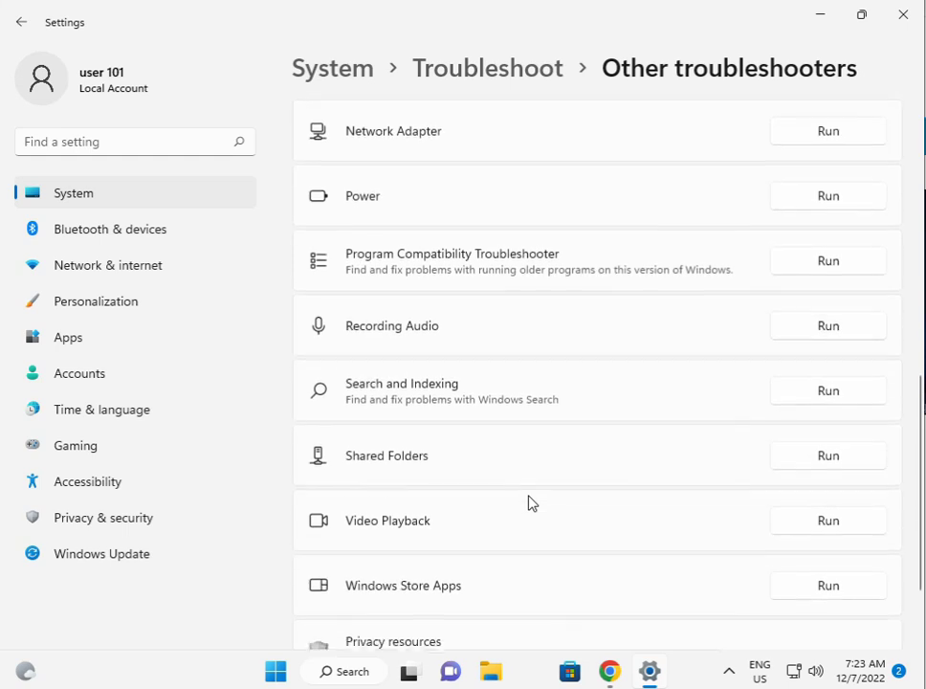
pyautogui.scroll(-3)
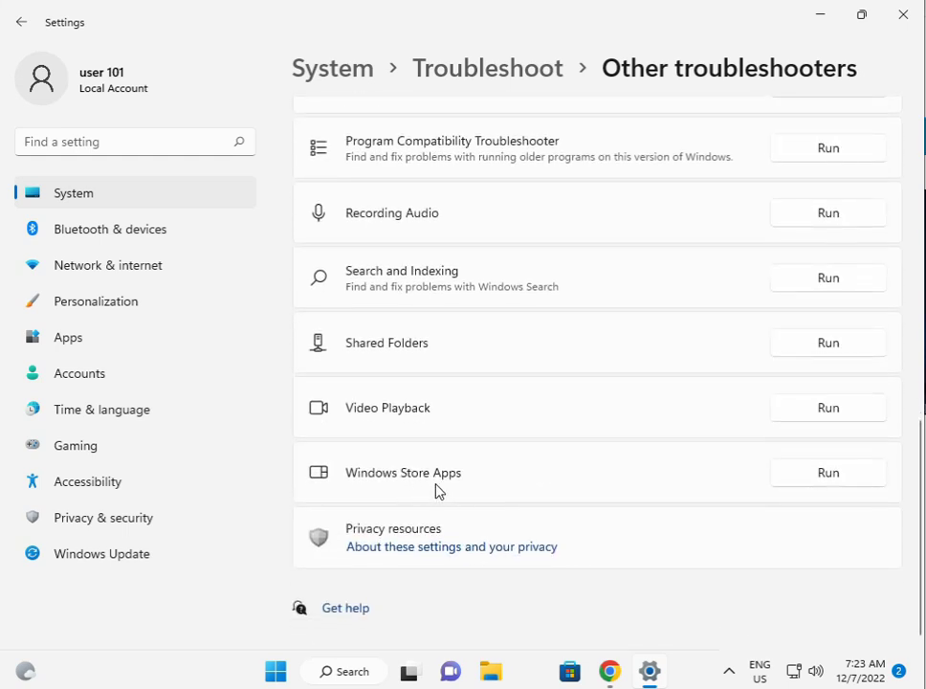
pyautogui.click(827, 471)
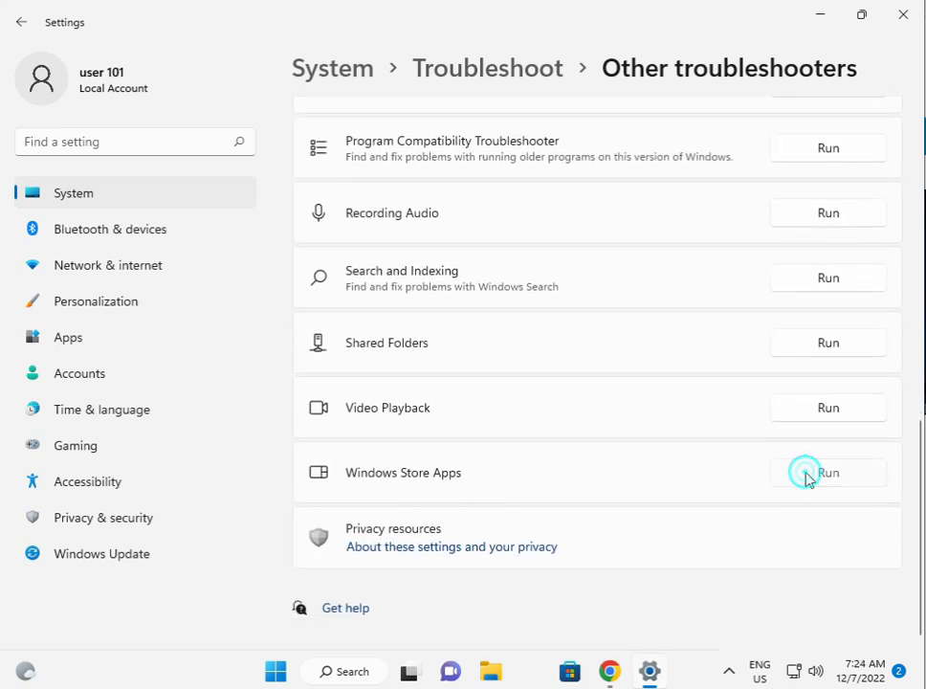
pyautogui.click(827, 471)
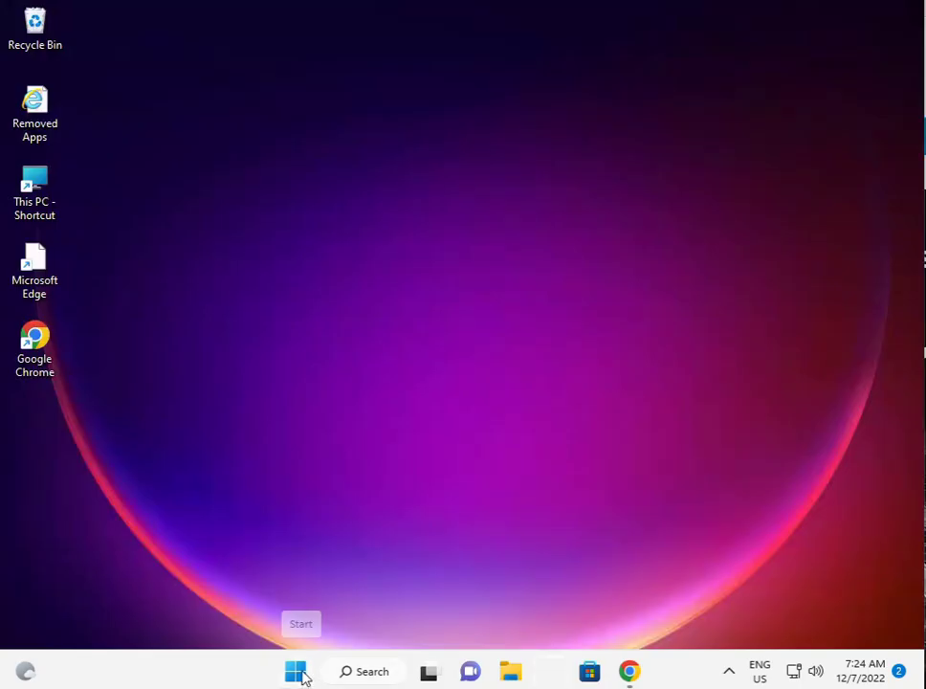
# Reopen Settings from Start and go to the Apps & features list.
pyautogui.click(295, 669)
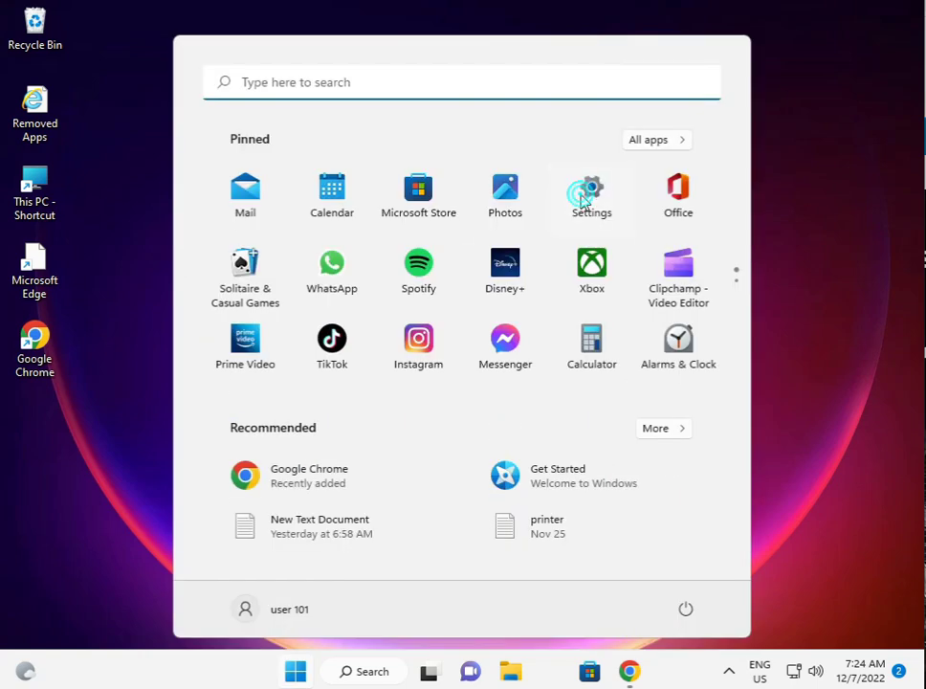
pyautogui.click(592, 196)
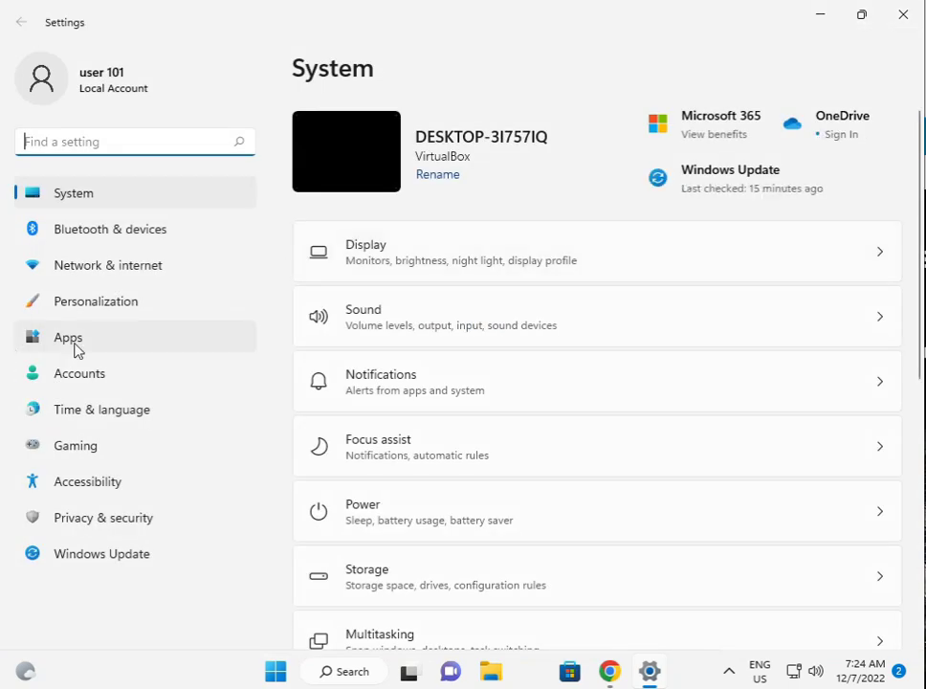
pyautogui.click(69, 337)
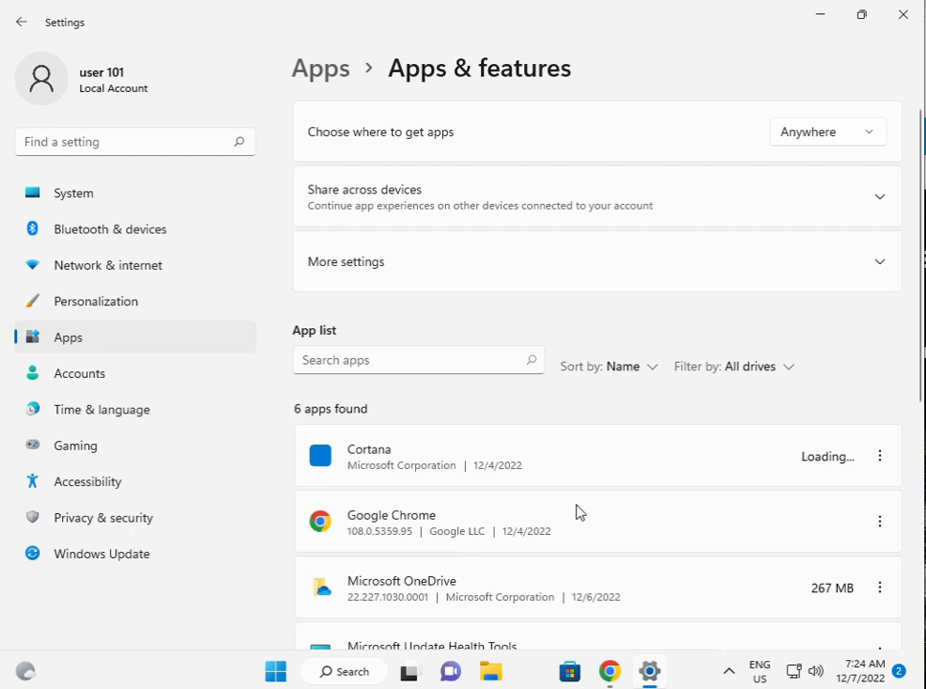
# Locate Microsoft Store in the app list and open its Advanced options.
pyautogui.scroll(-3)
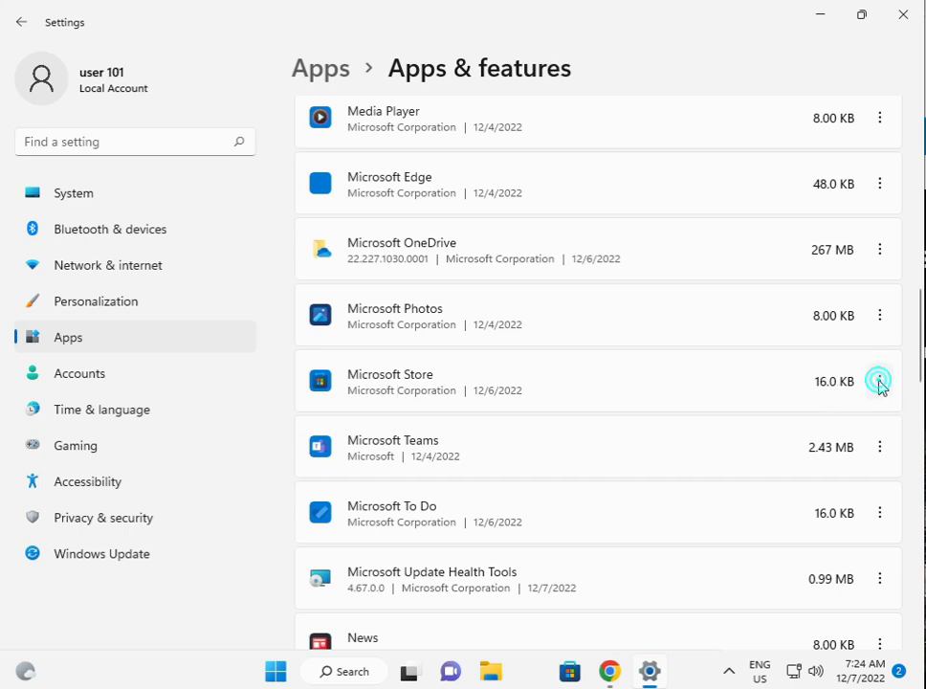
pyautogui.click(879, 381)
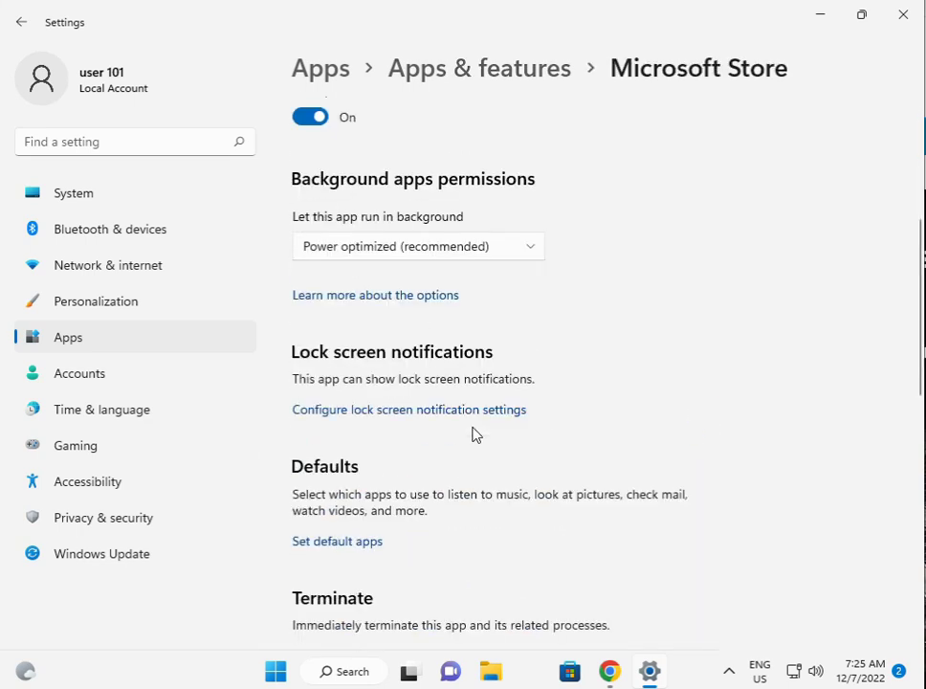
# Repair Microsoft Store, then reset it and confirm deleting its data.
pyautogui.scroll(-3)
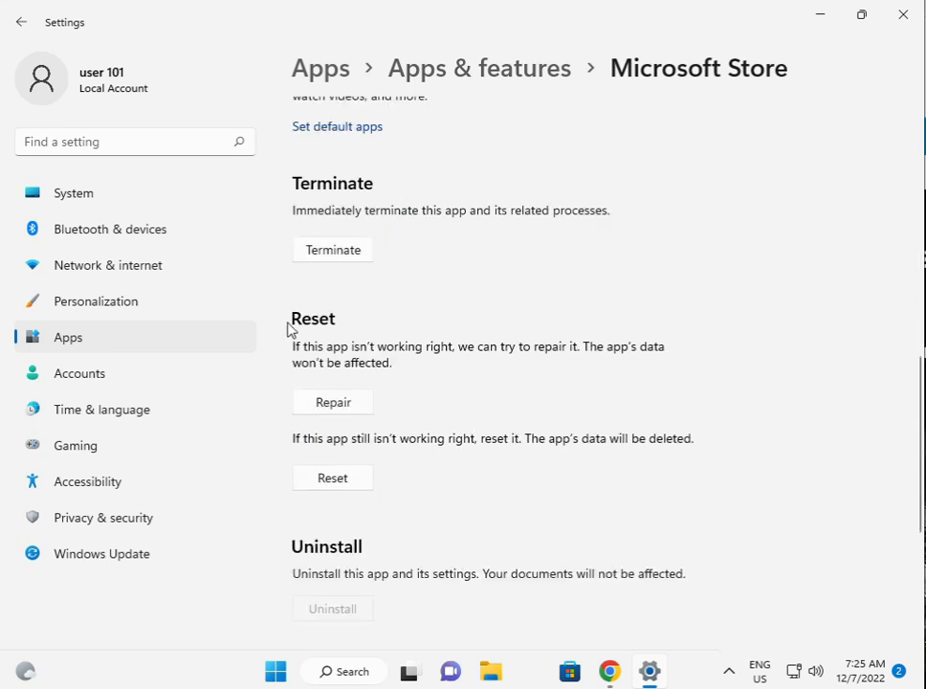
pyautogui.moveTo(333, 402)
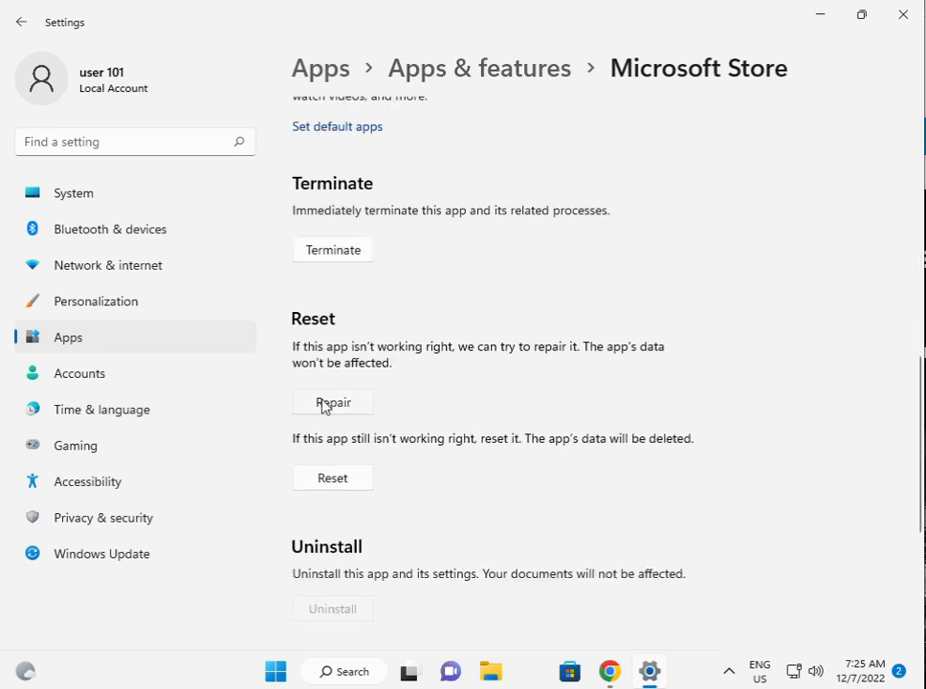
pyautogui.click(333, 402)
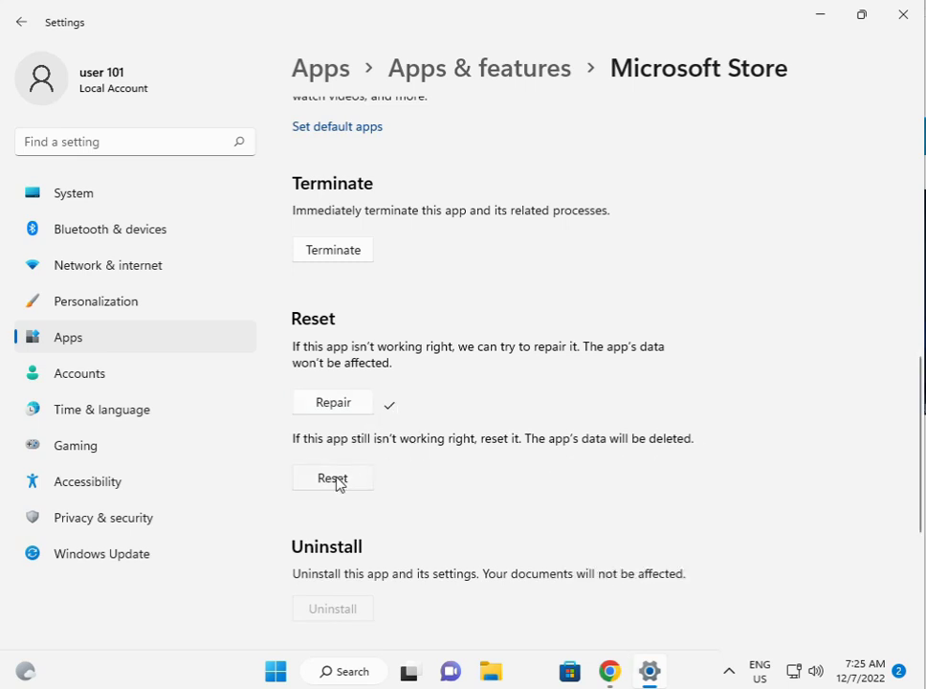
pyautogui.click(333, 478)
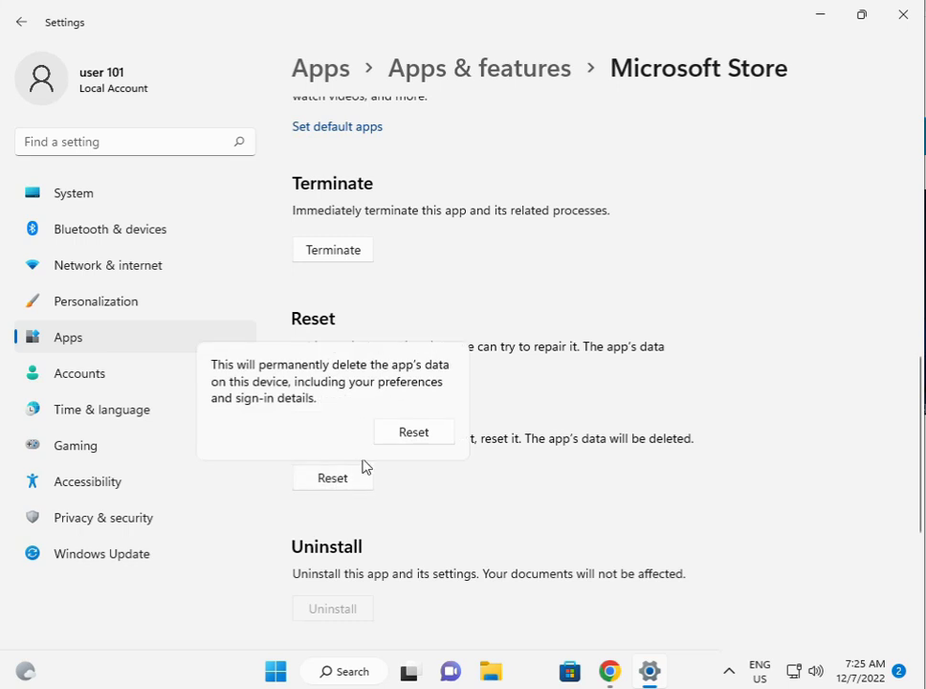
pyautogui.click(413, 432)
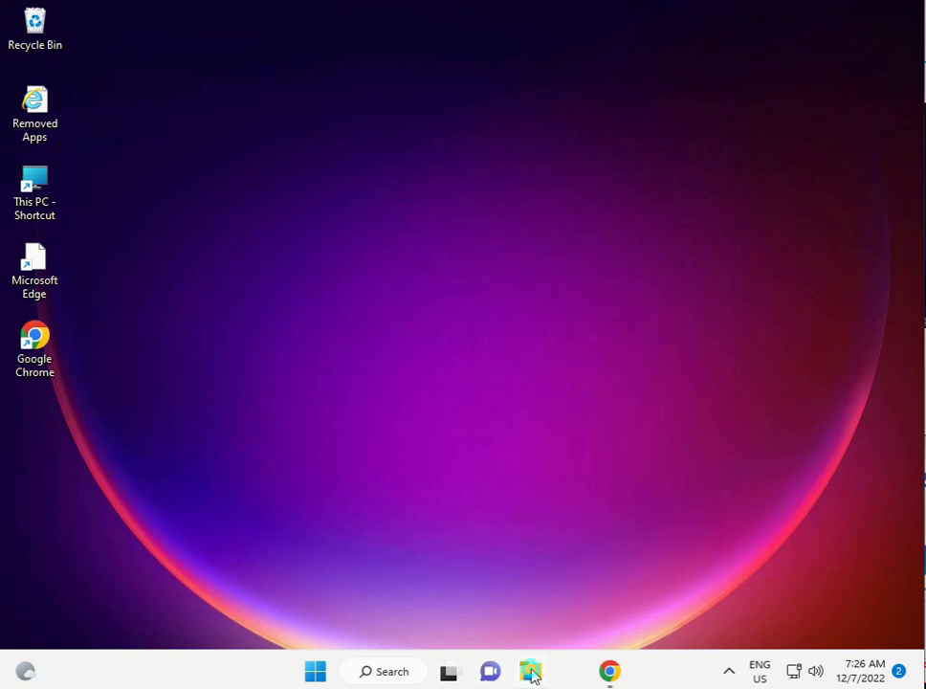
# In File Explorer, navigate This PC > Local Disk (C:) > Users.
pyautogui.click(532, 670)
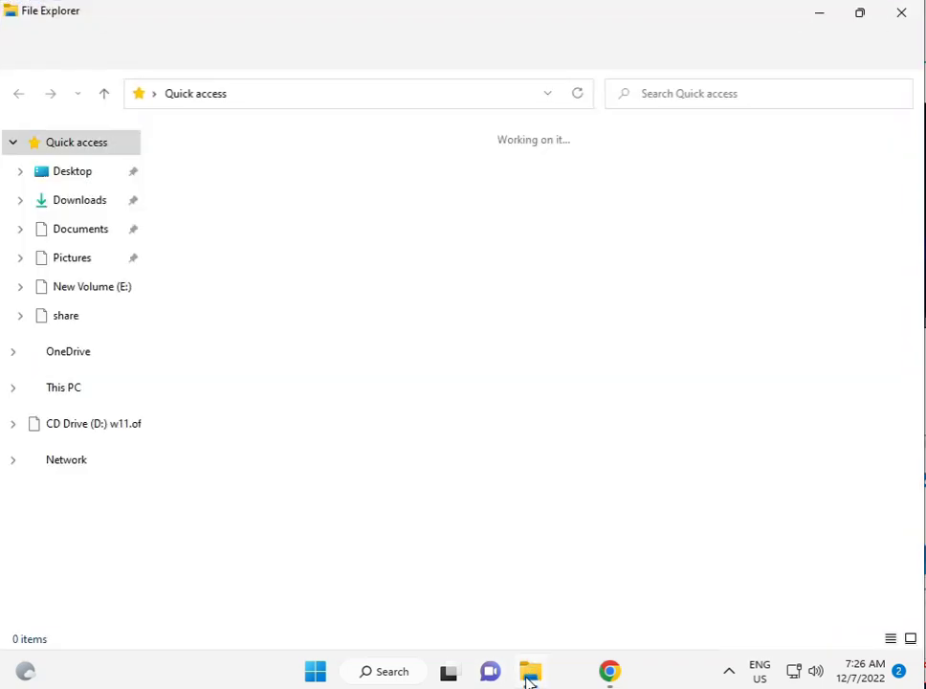
pyautogui.click(63, 387)
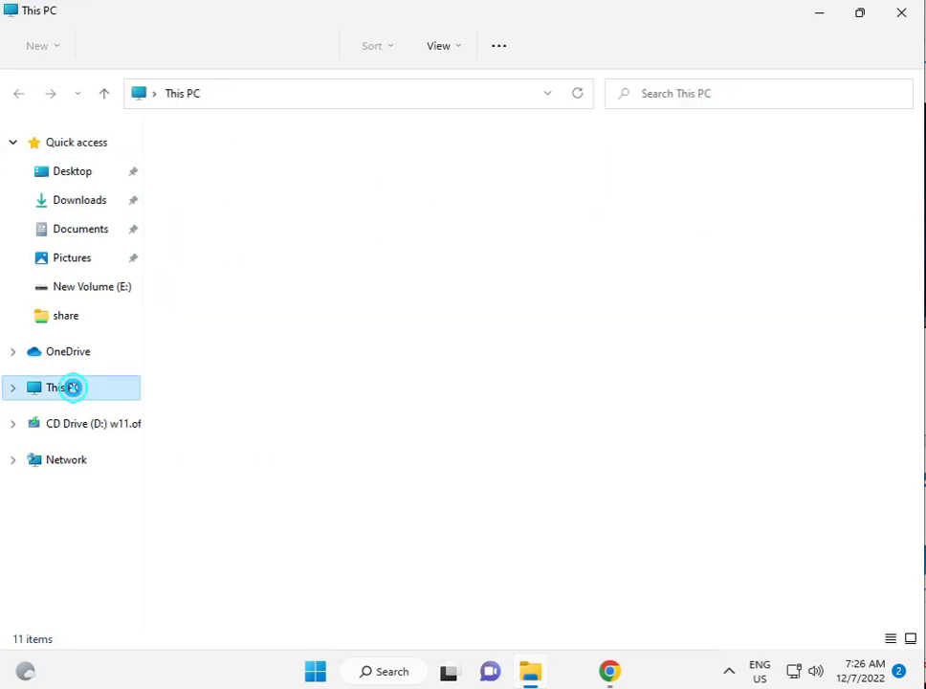
pyautogui.click(65, 386)
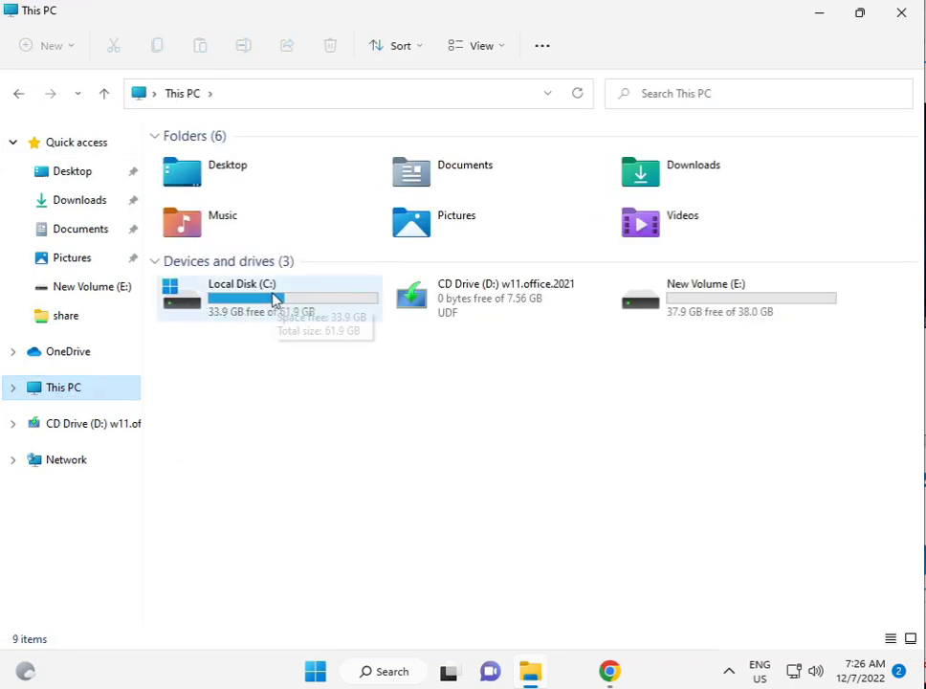
pyautogui.doubleClick(241, 296)
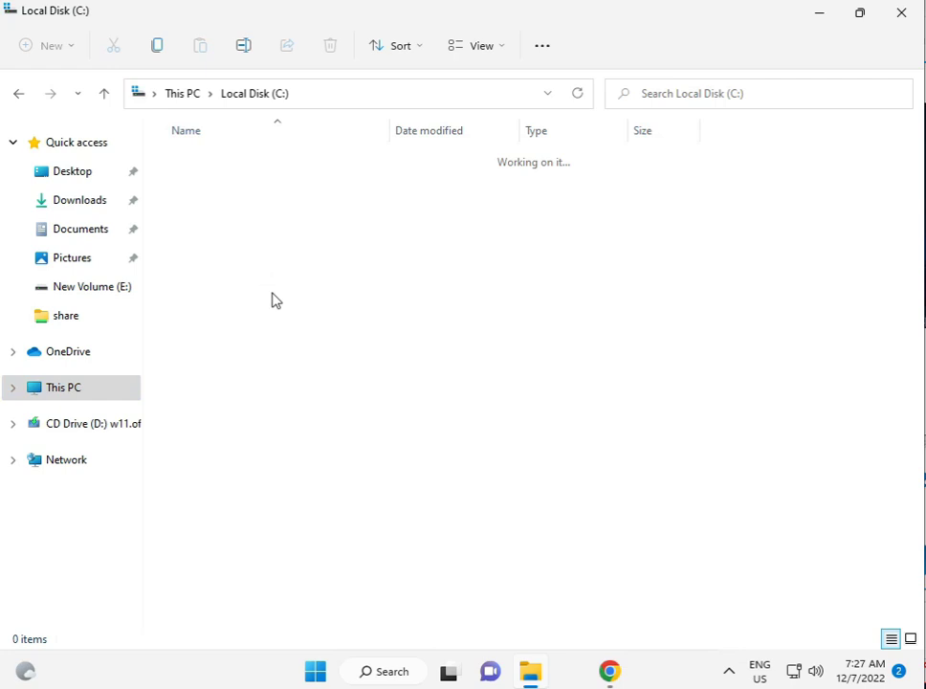
pyautogui.click(219, 354)
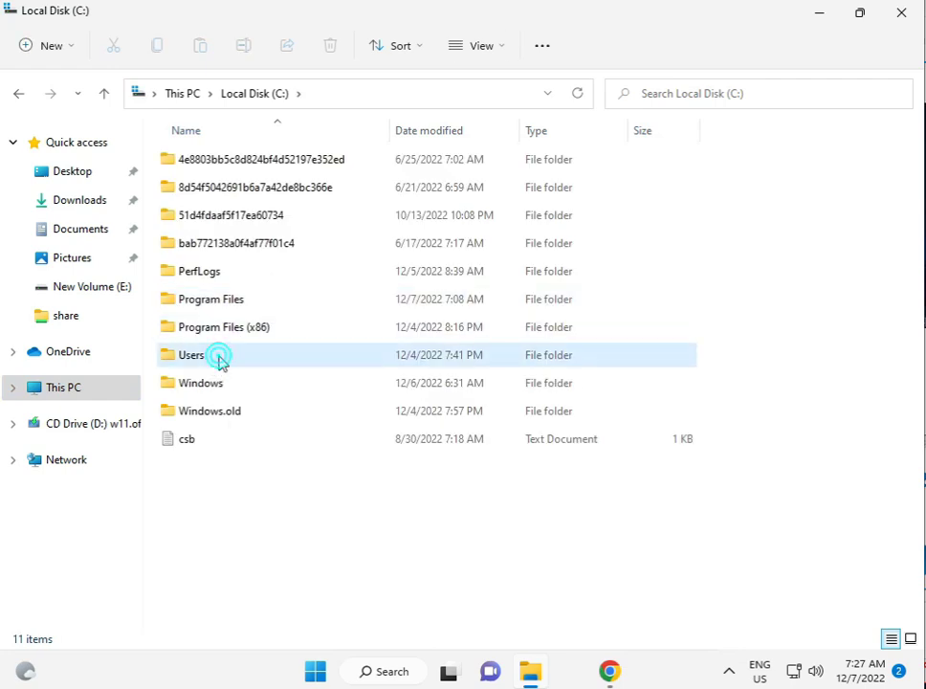
pyautogui.doubleClick(192, 354)
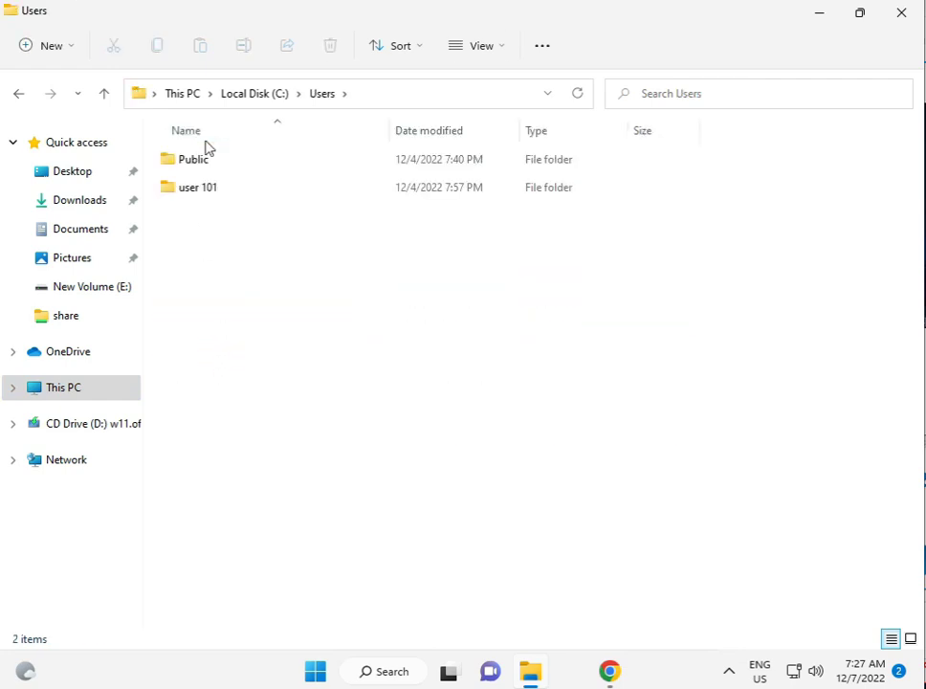
pyautogui.moveTo(199, 187)
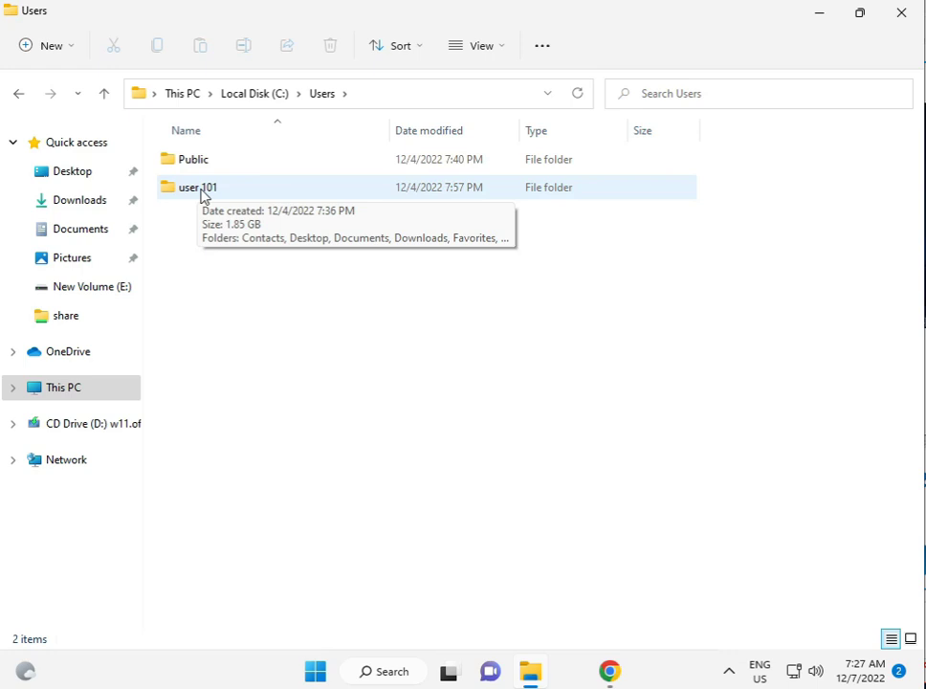
# Enter the user 101 profile folder and show the See more folder commands.
pyautogui.doubleClick(199, 187)
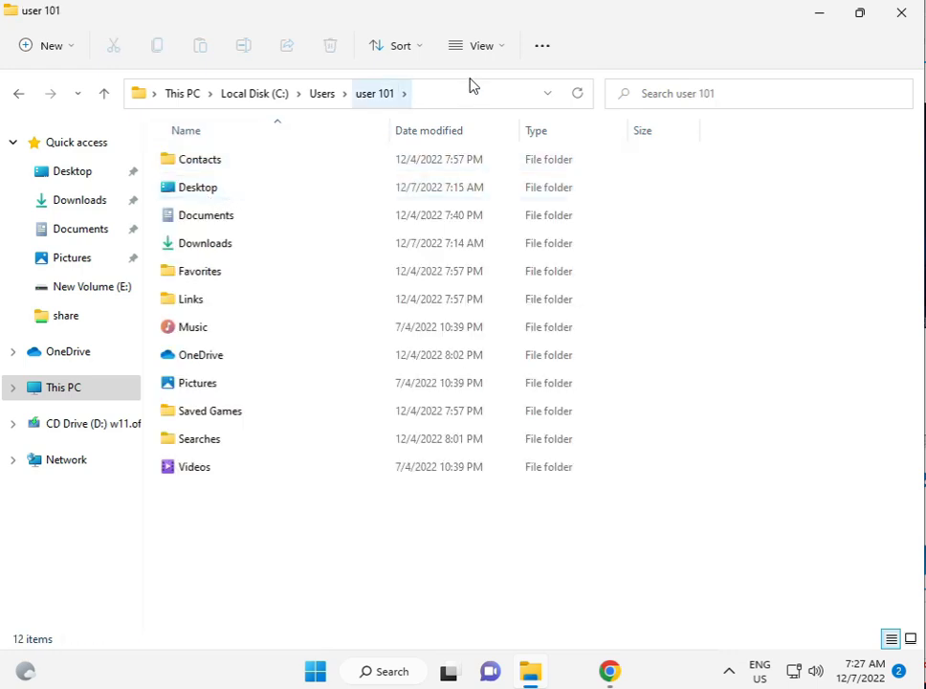
pyautogui.click(542, 45)
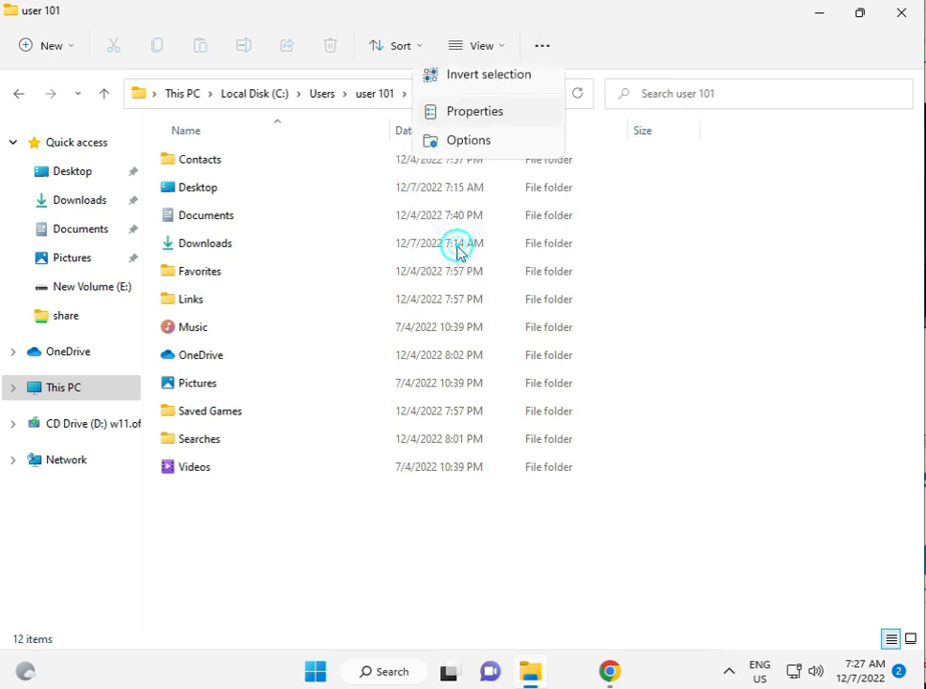
pyautogui.click(474, 111)
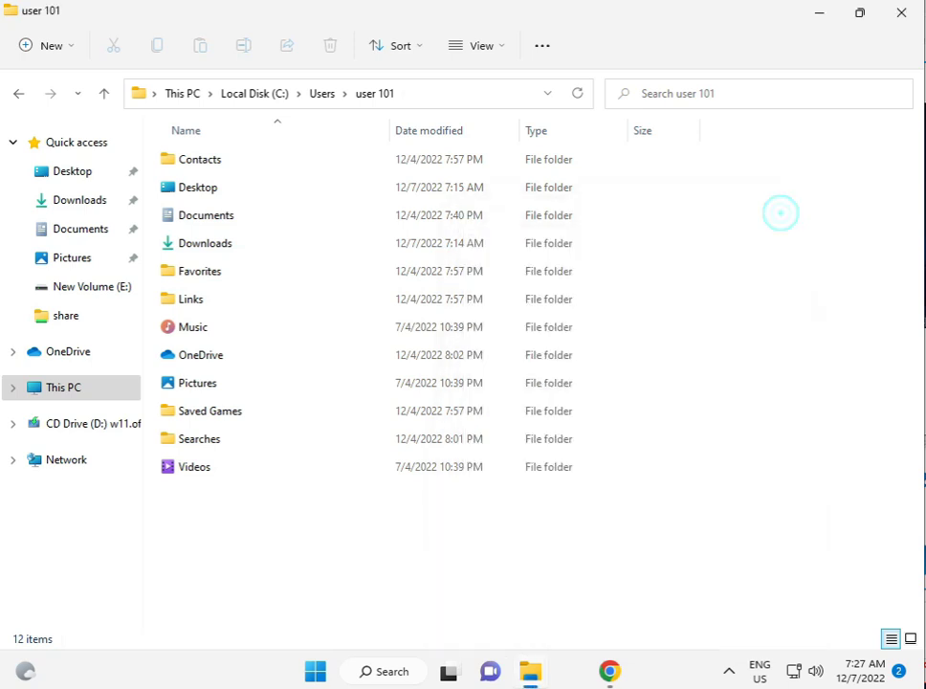
pyautogui.moveTo(544, 46)
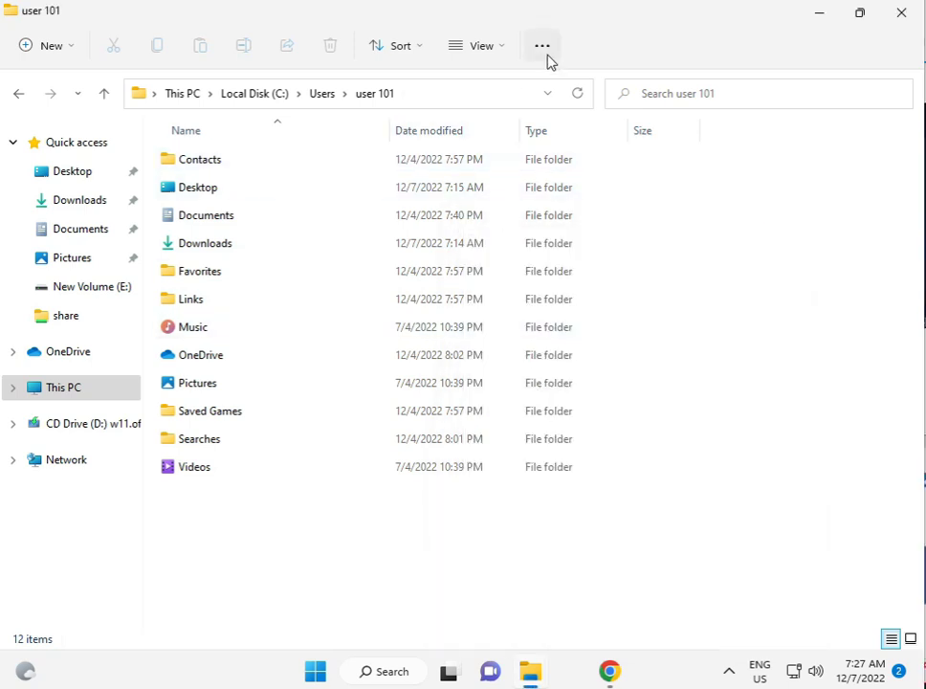
pyautogui.click(544, 46)
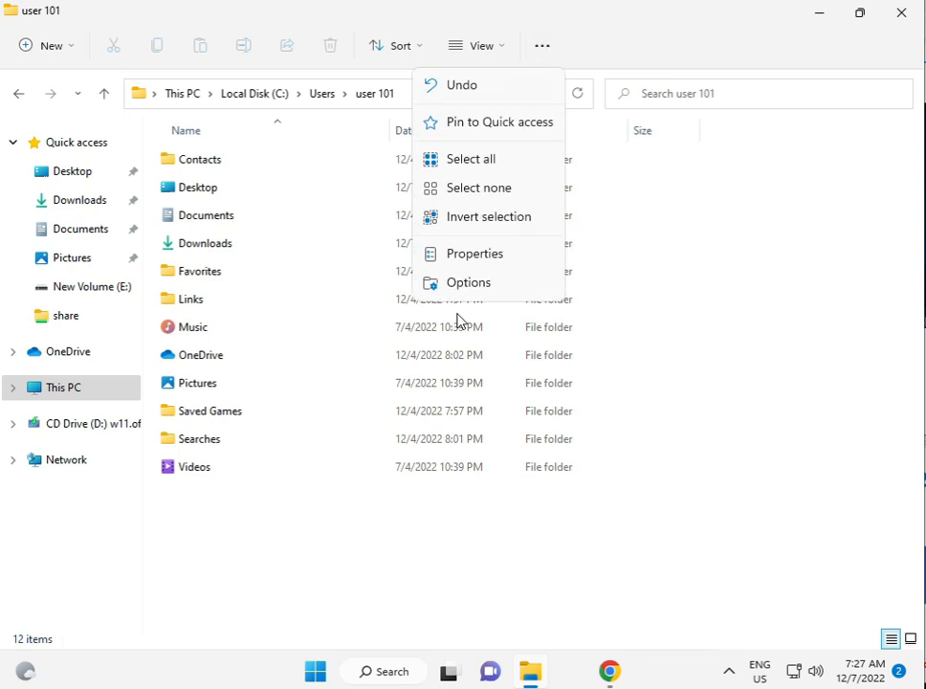
# In Folder Options > View, enable 'Show hidden files, folders, and drives' and confirm.
pyautogui.click(469, 283)
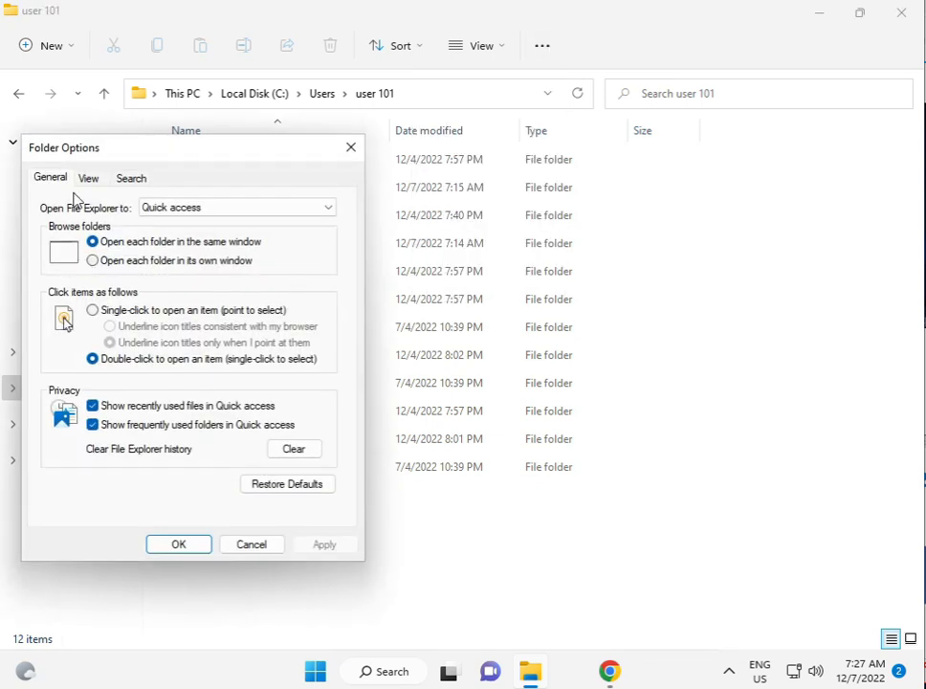
pyautogui.click(88, 178)
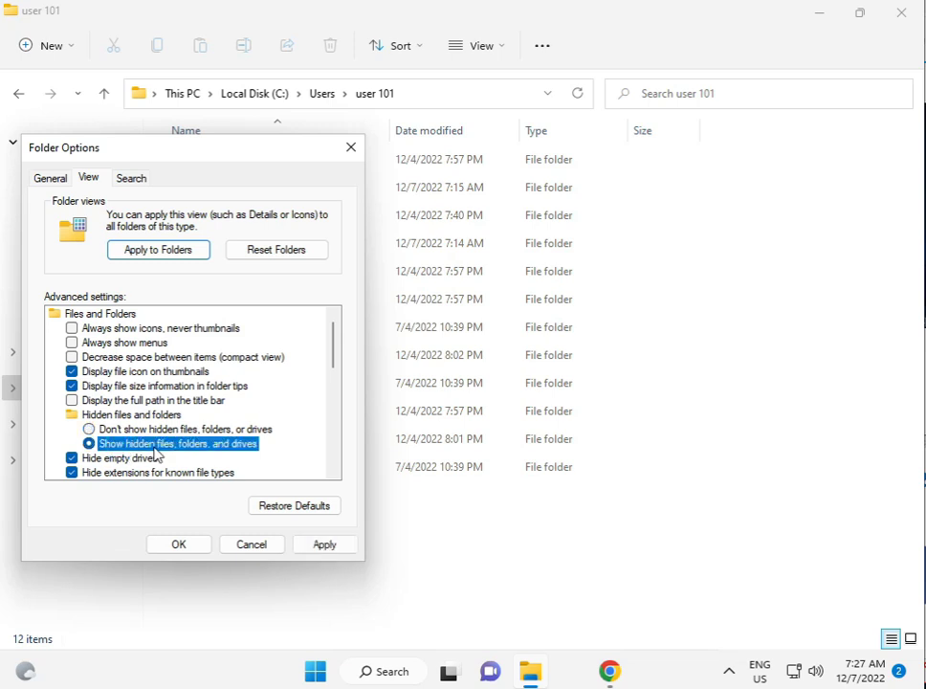
pyautogui.click(178, 543)
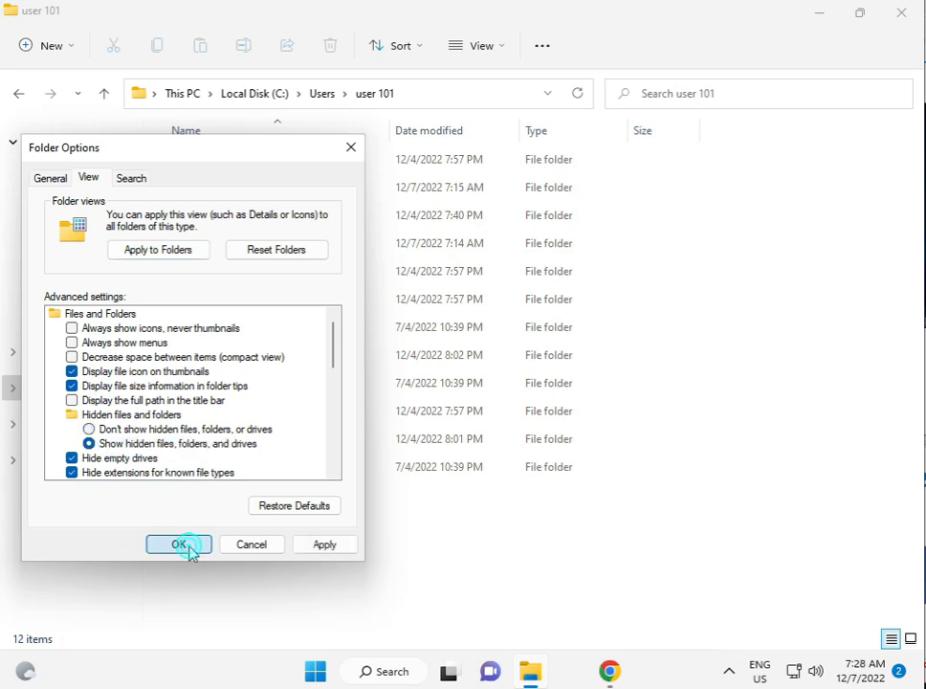
pyautogui.click(178, 544)
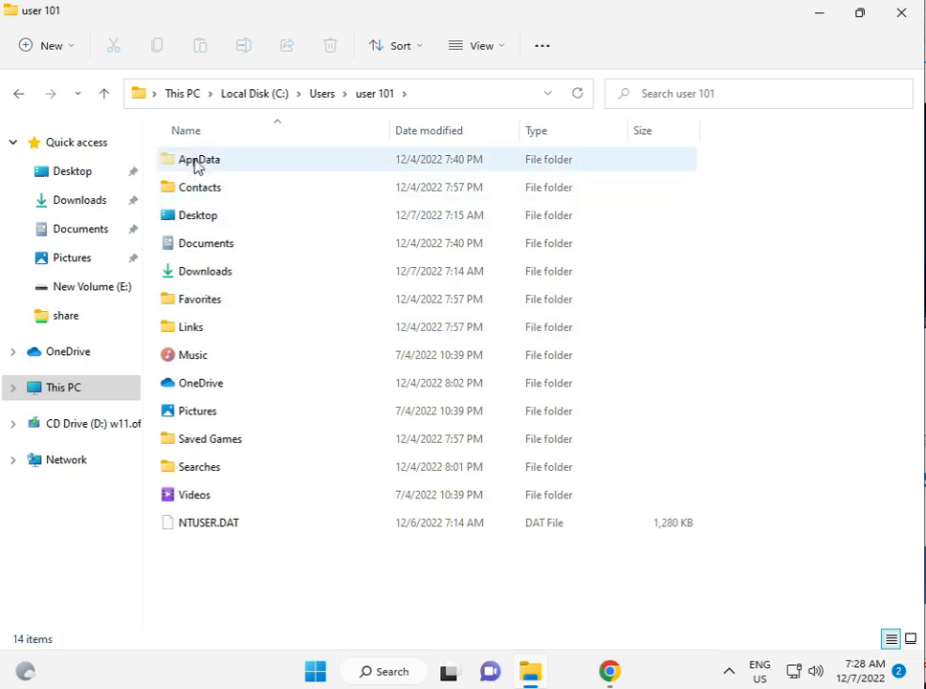
# Enter the AppData folder and select its Local subfolder.
pyautogui.click(199, 159)
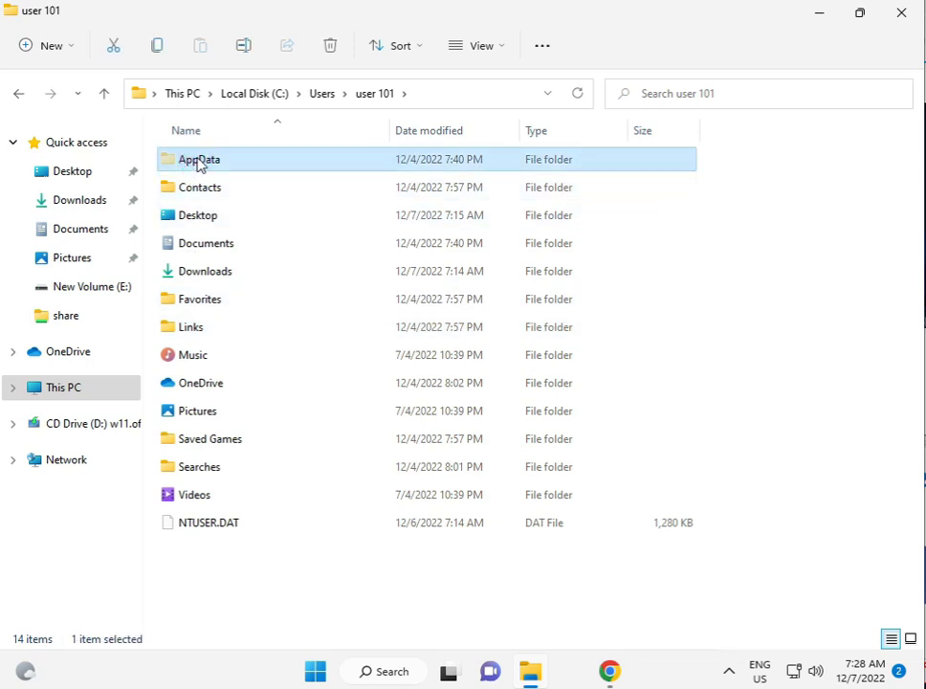
pyautogui.moveTo(236, 166)
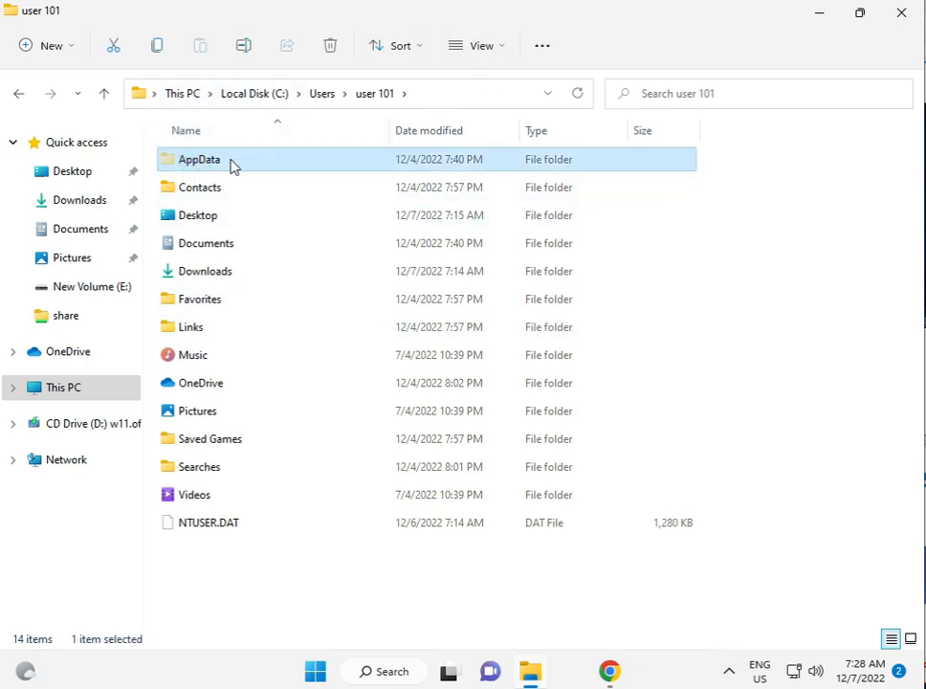
pyautogui.doubleClick(200, 159)
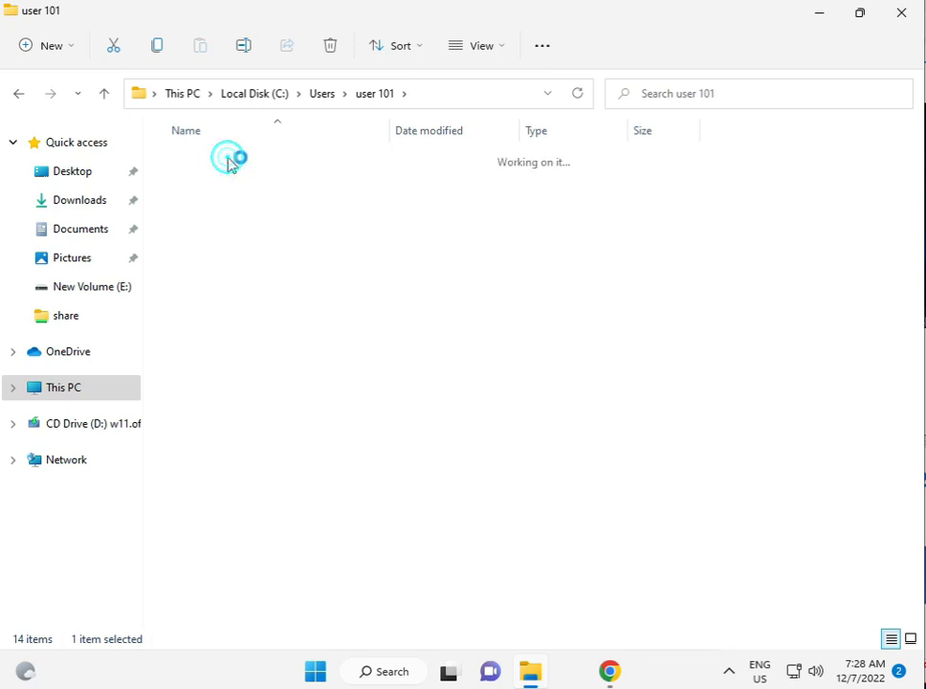
pyautogui.doubleClick(230, 159)
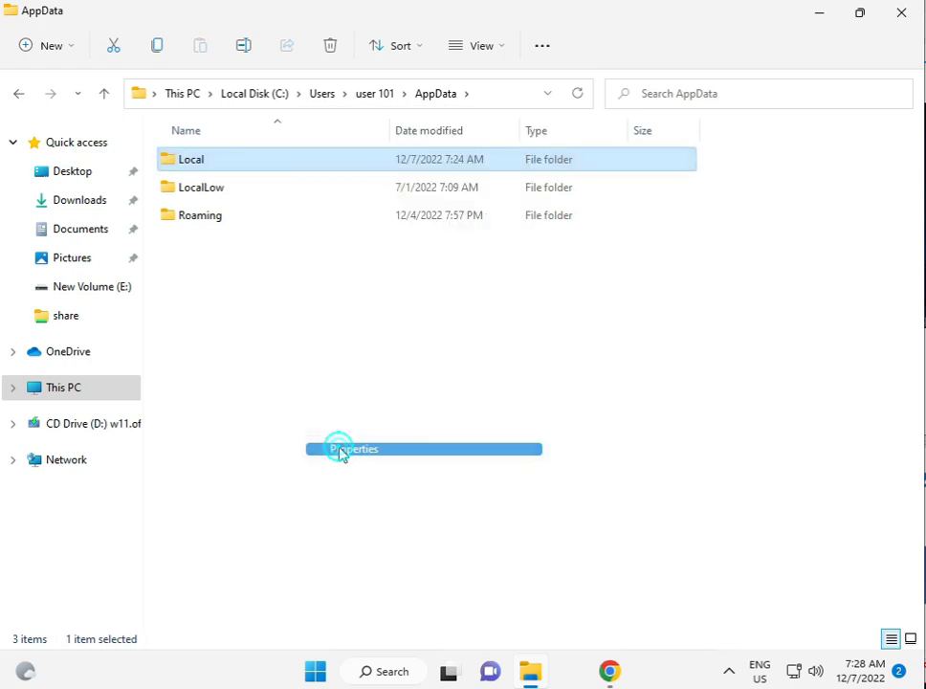
# In Local Properties > Security, edit permissions and start adding a user or group.
pyautogui.click(354, 448)
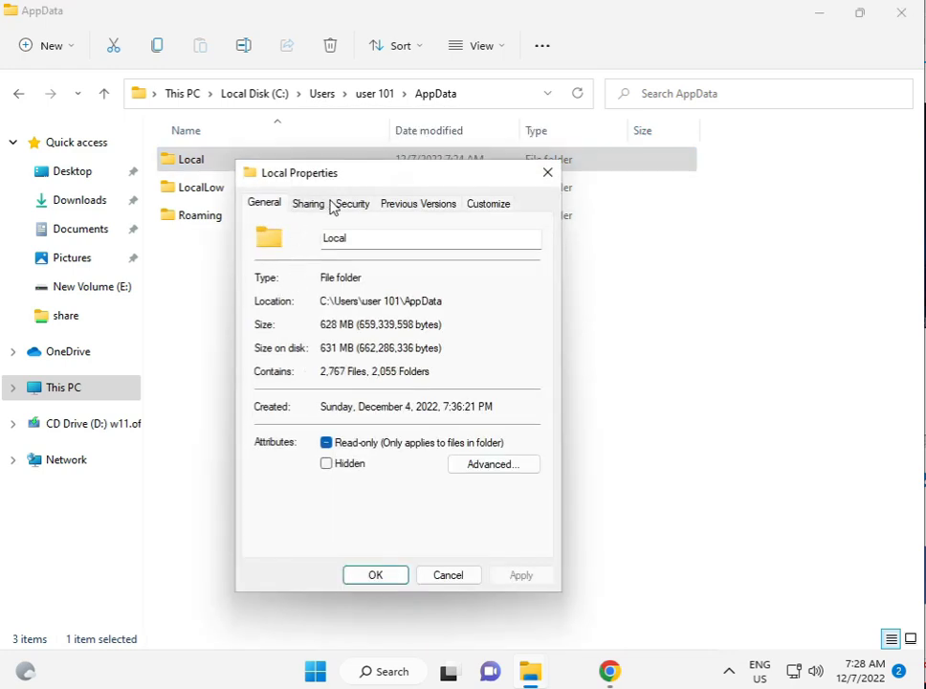
pyautogui.click(352, 203)
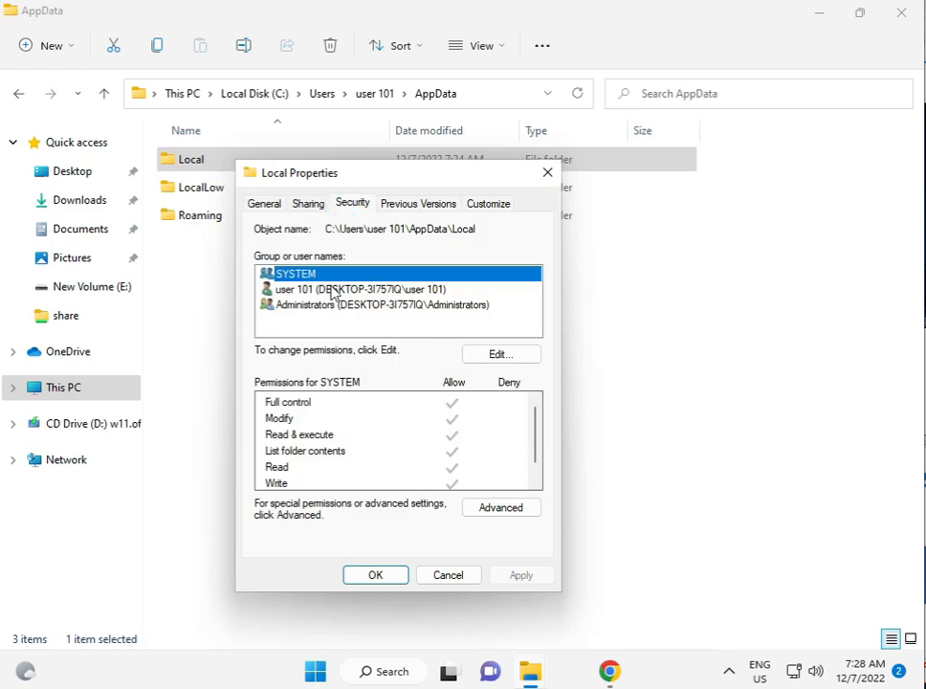
pyautogui.click(501, 354)
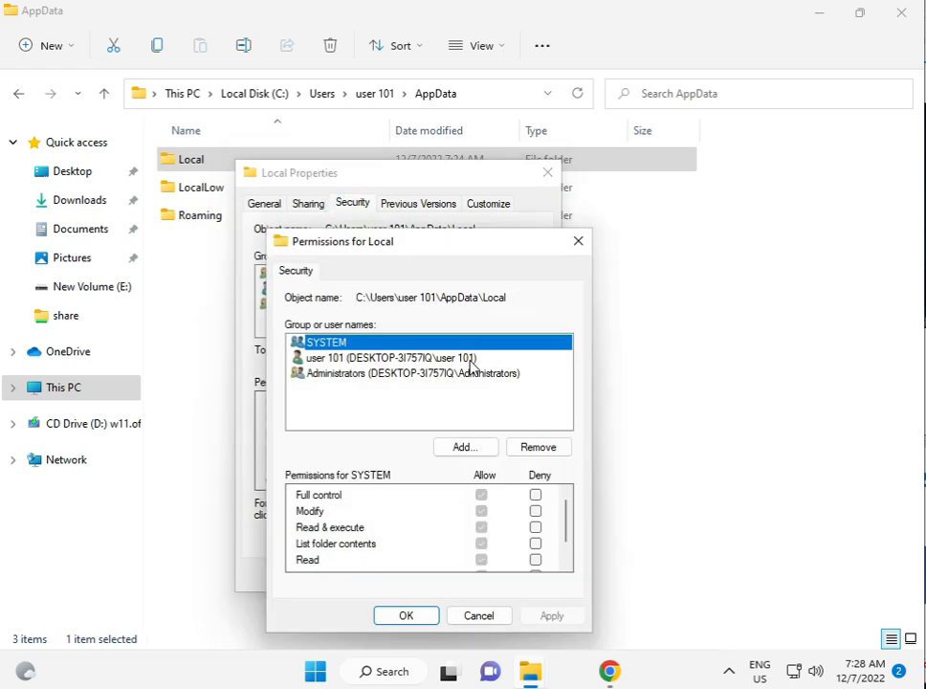
pyautogui.click(391, 358)
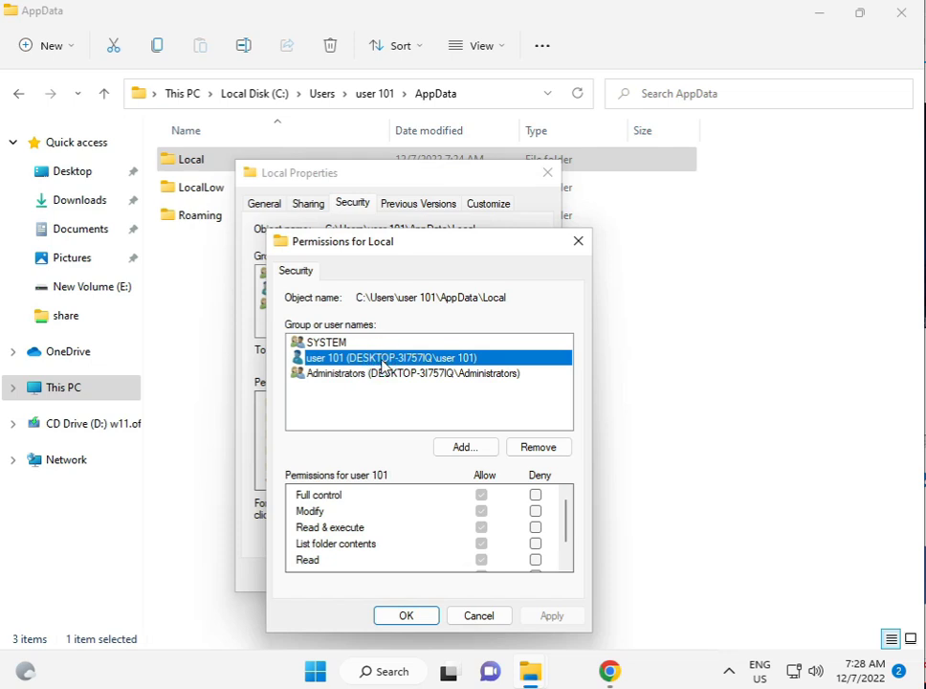
pyautogui.click(325, 340)
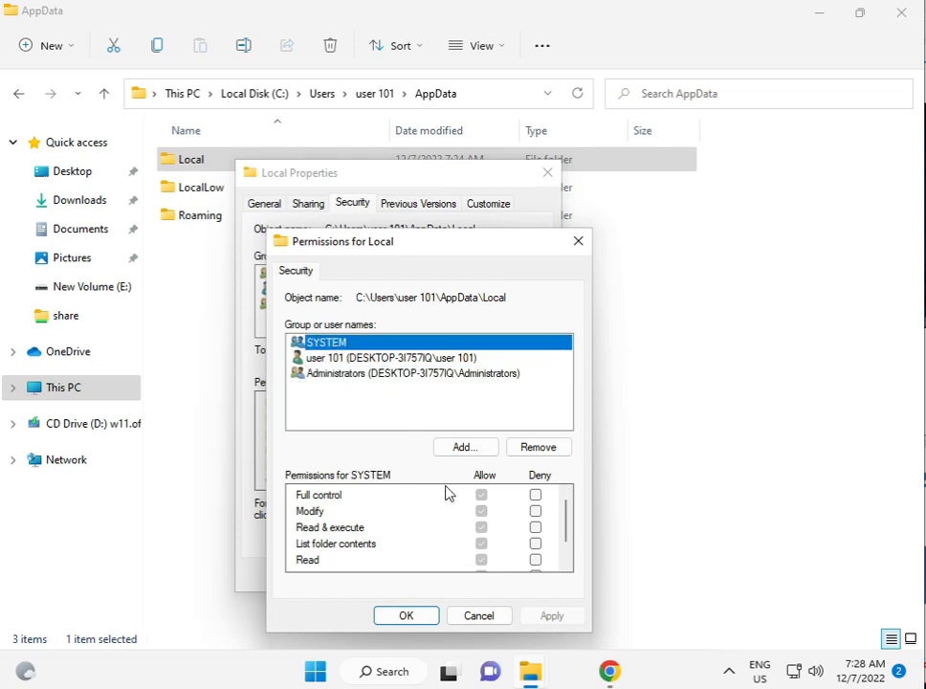
pyautogui.moveTo(485, 528)
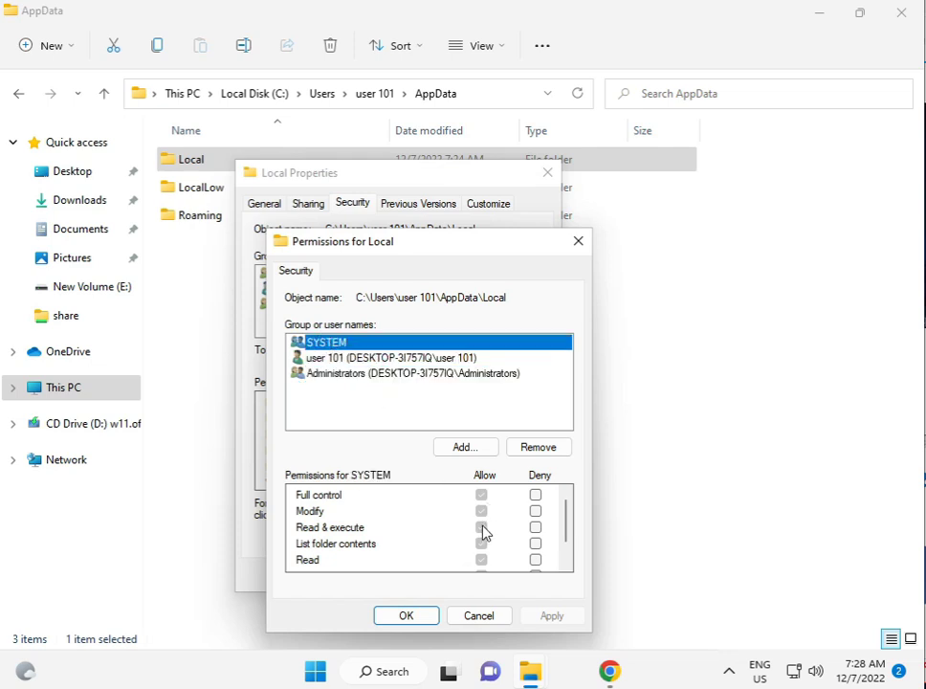
pyautogui.click(465, 447)
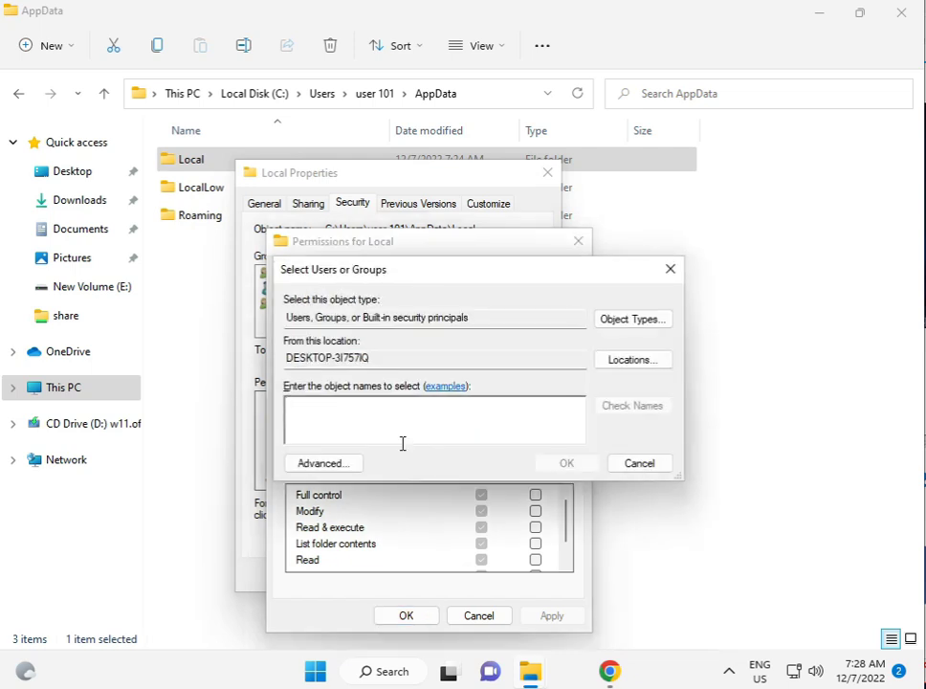
# Add 'everyone' to Local's permissions and allow it Full control.
pyautogui.write('ev')
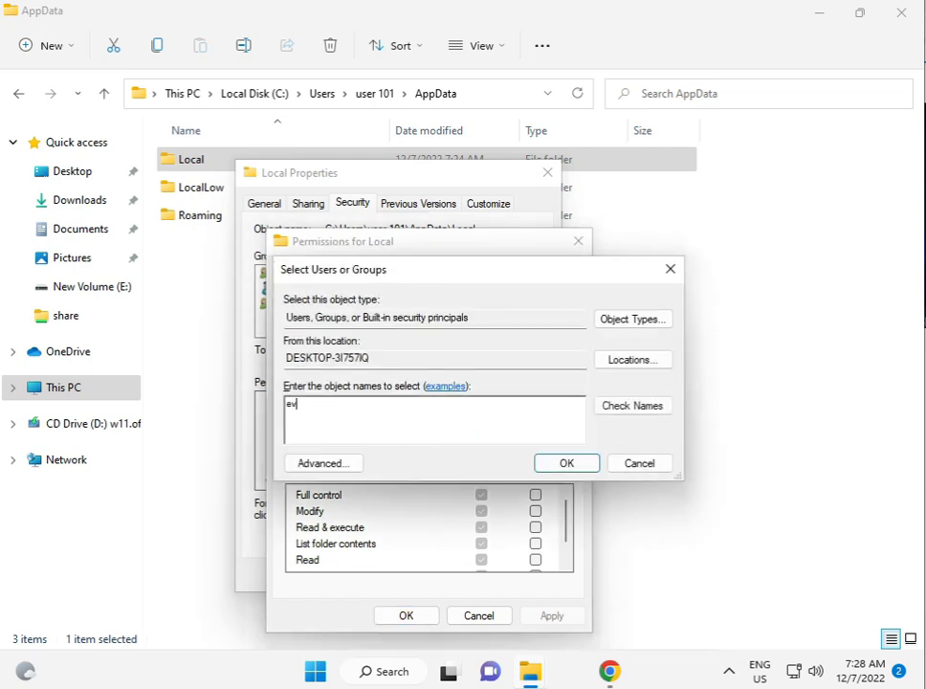
pyautogui.write('e')
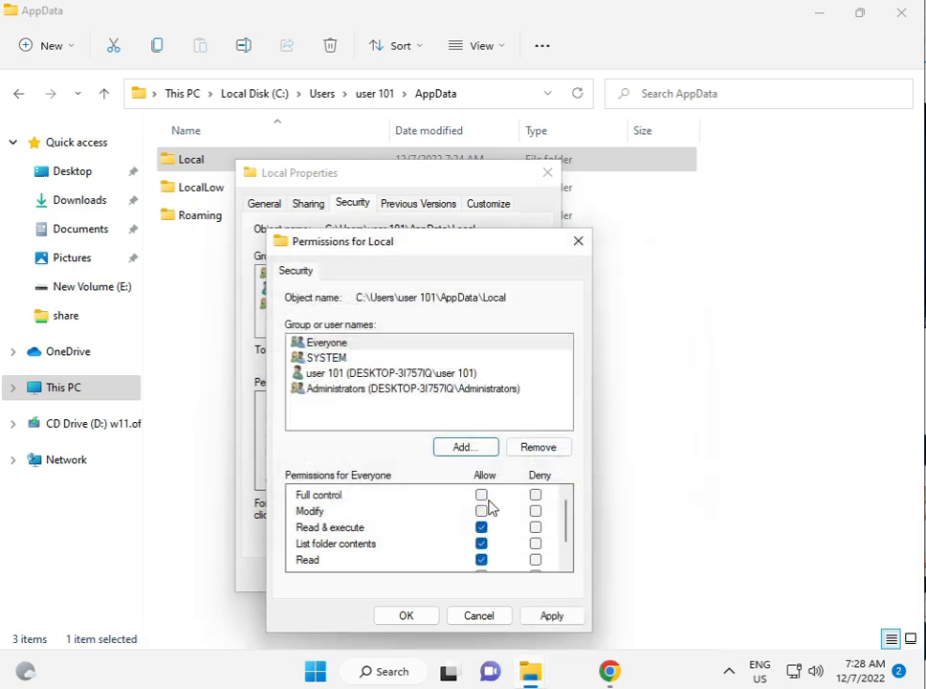
pyautogui.click(482, 494)
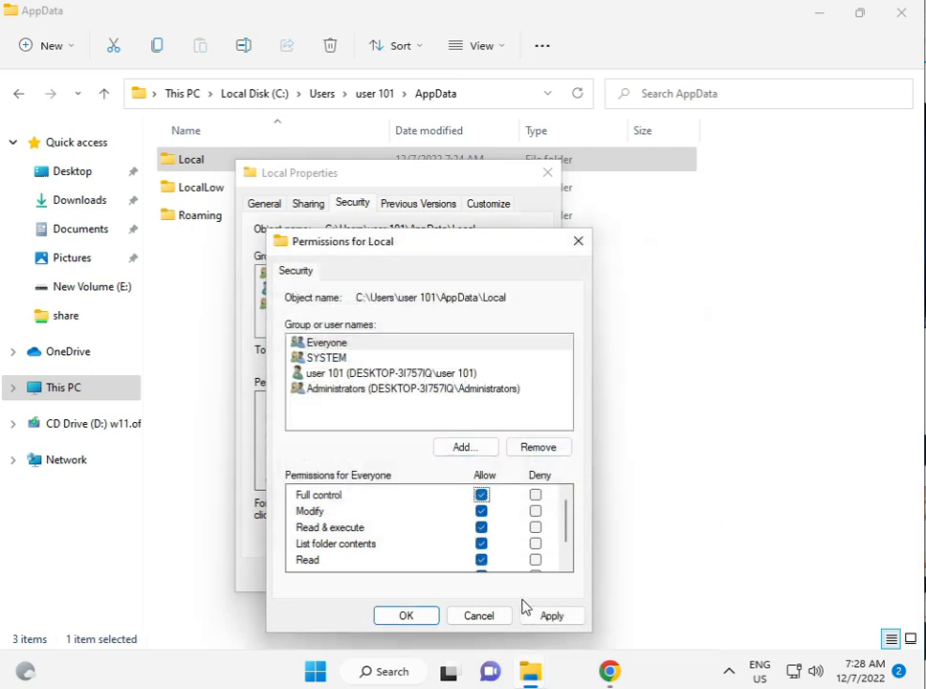
# Apply Everyone's Full control on Local, continuing past access-denied errors on subfolders like Application Data.
pyautogui.click(552, 616)
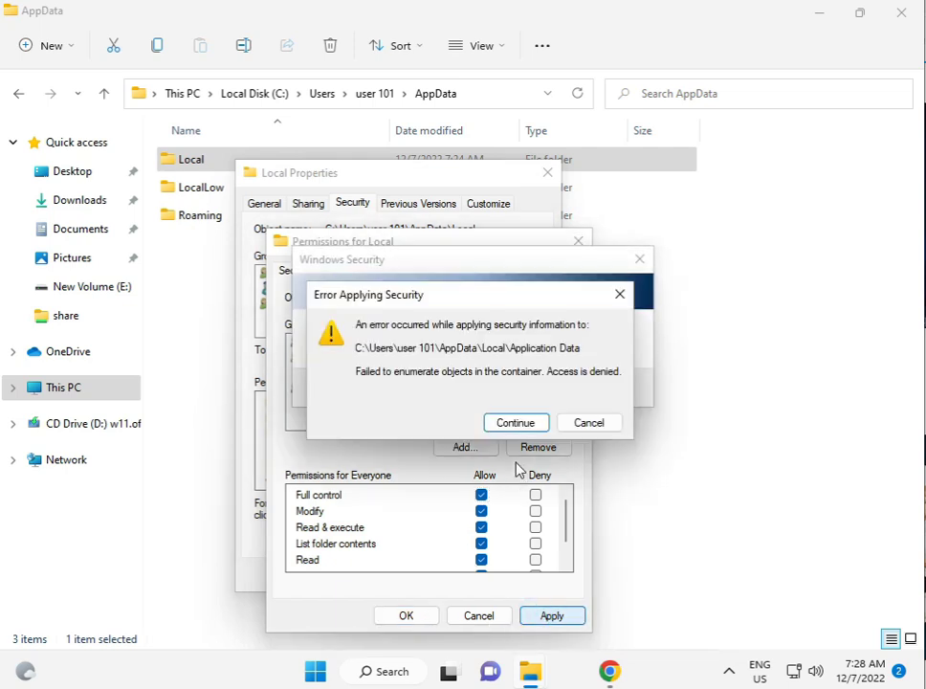
pyautogui.click(517, 423)
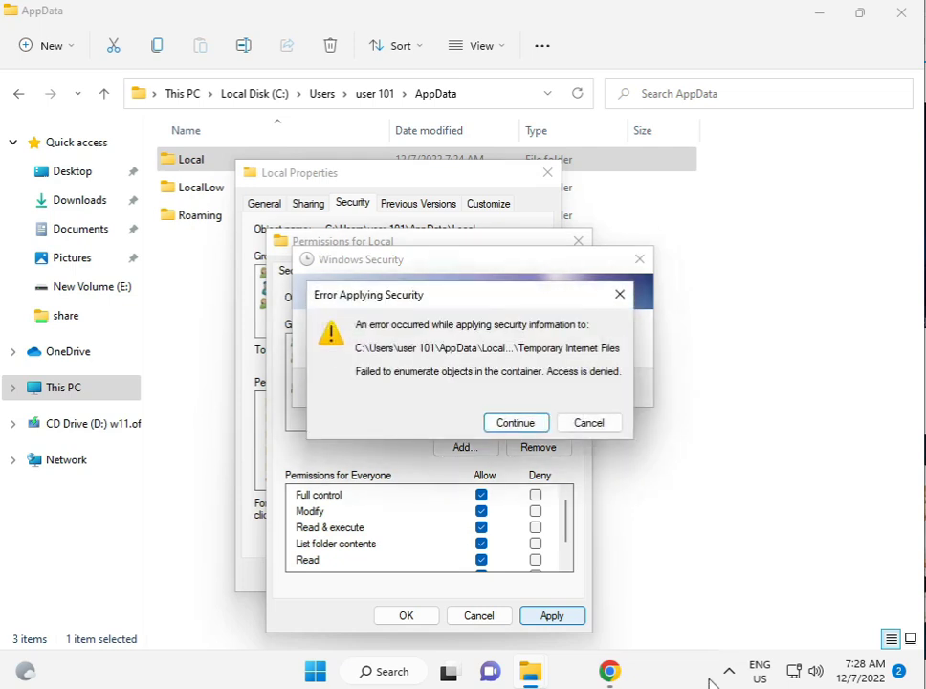
pyautogui.click(517, 423)
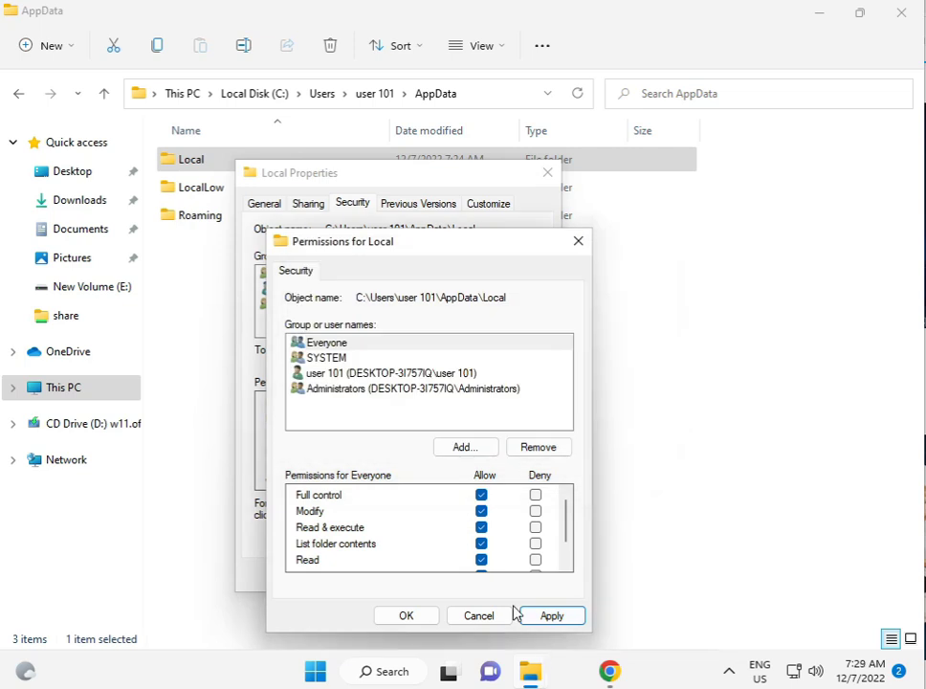
pyautogui.click(551, 617)
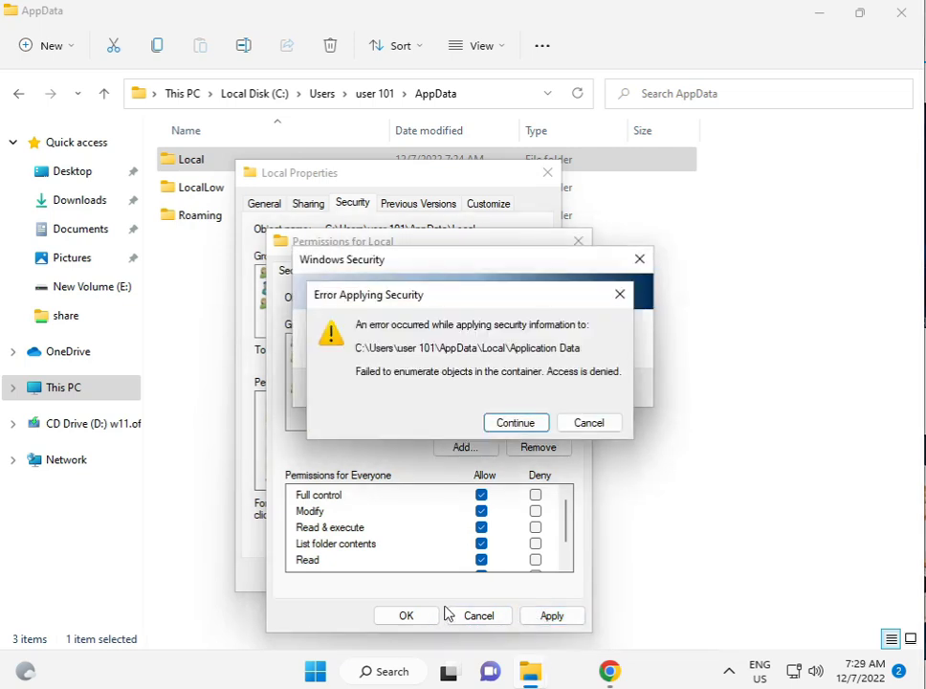